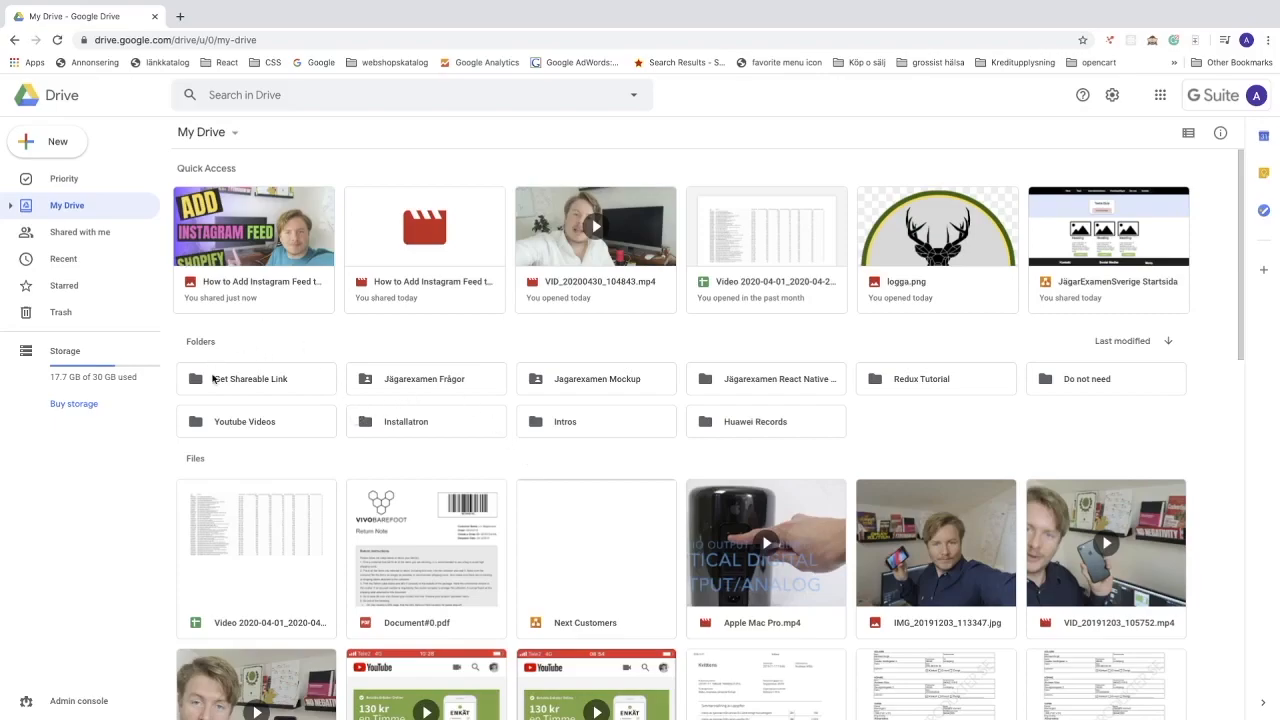
{"action": "mouse_move", "coordinate": [250, 378]}
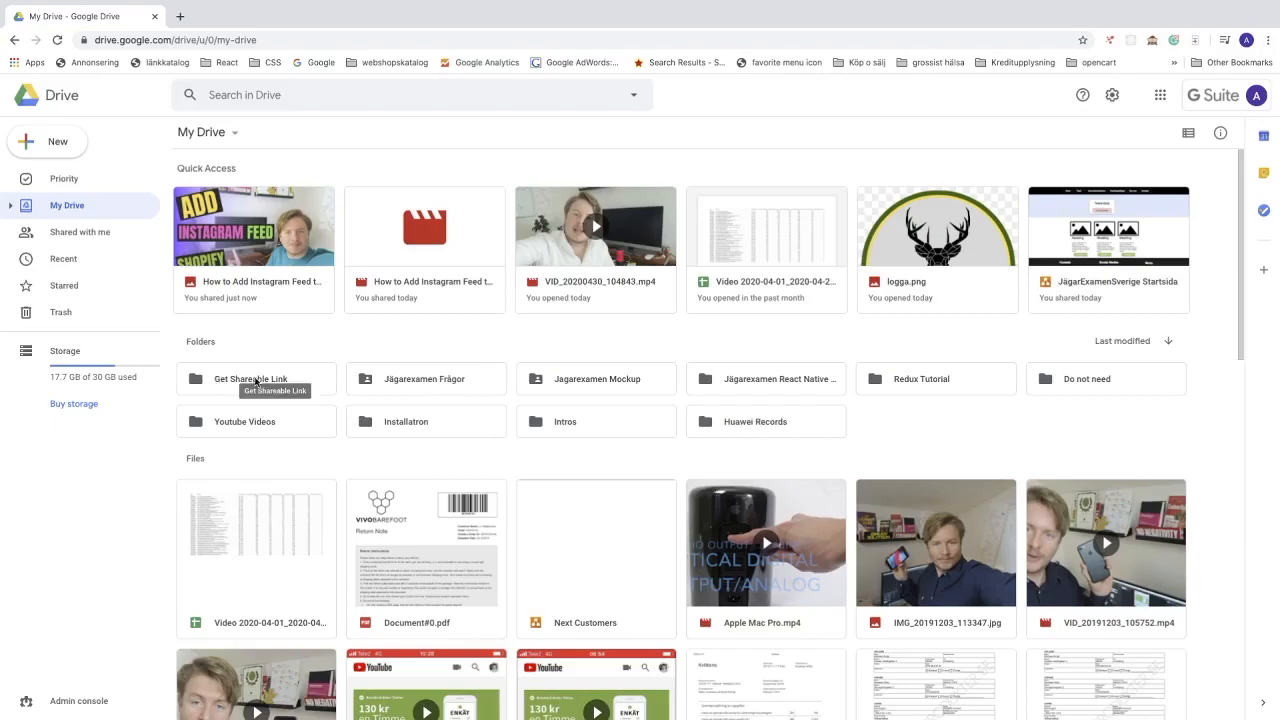
Enter the 'Get Shareable Link' folder holding the Instagram feed image and video
{"action": "left_click", "coordinate": [250, 378]}
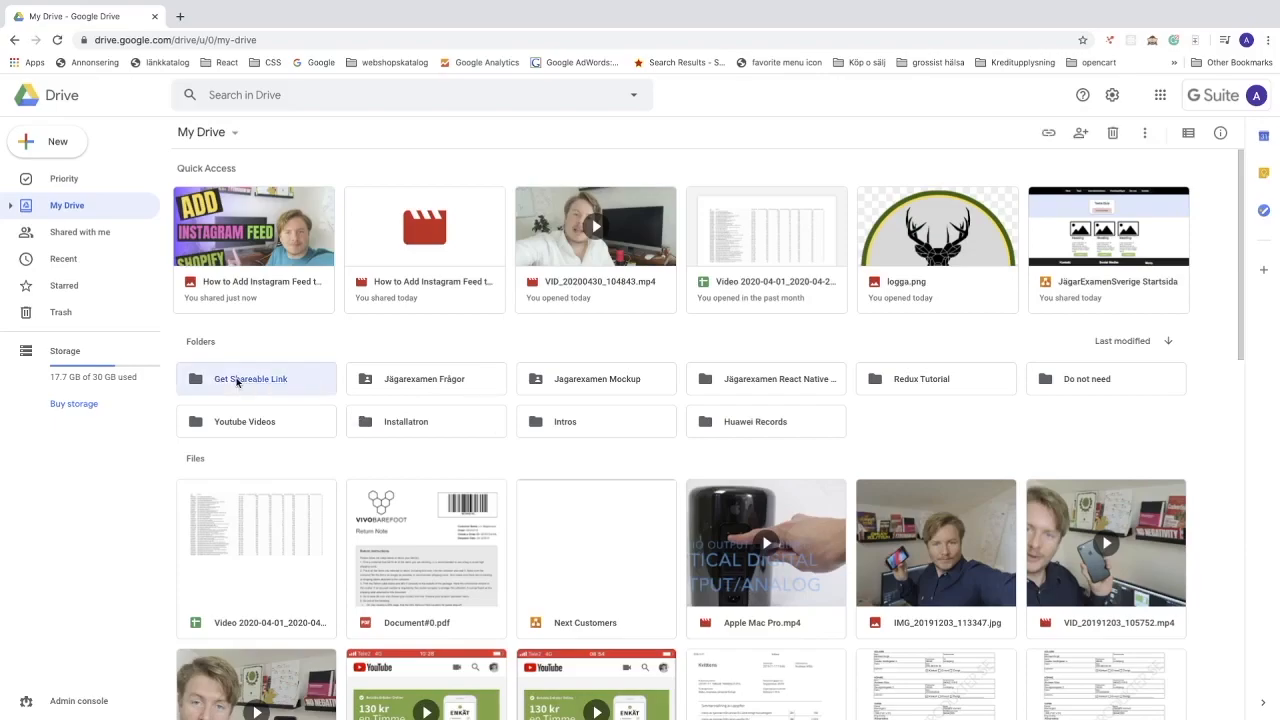
{"action": "double_click", "coordinate": [250, 378]}
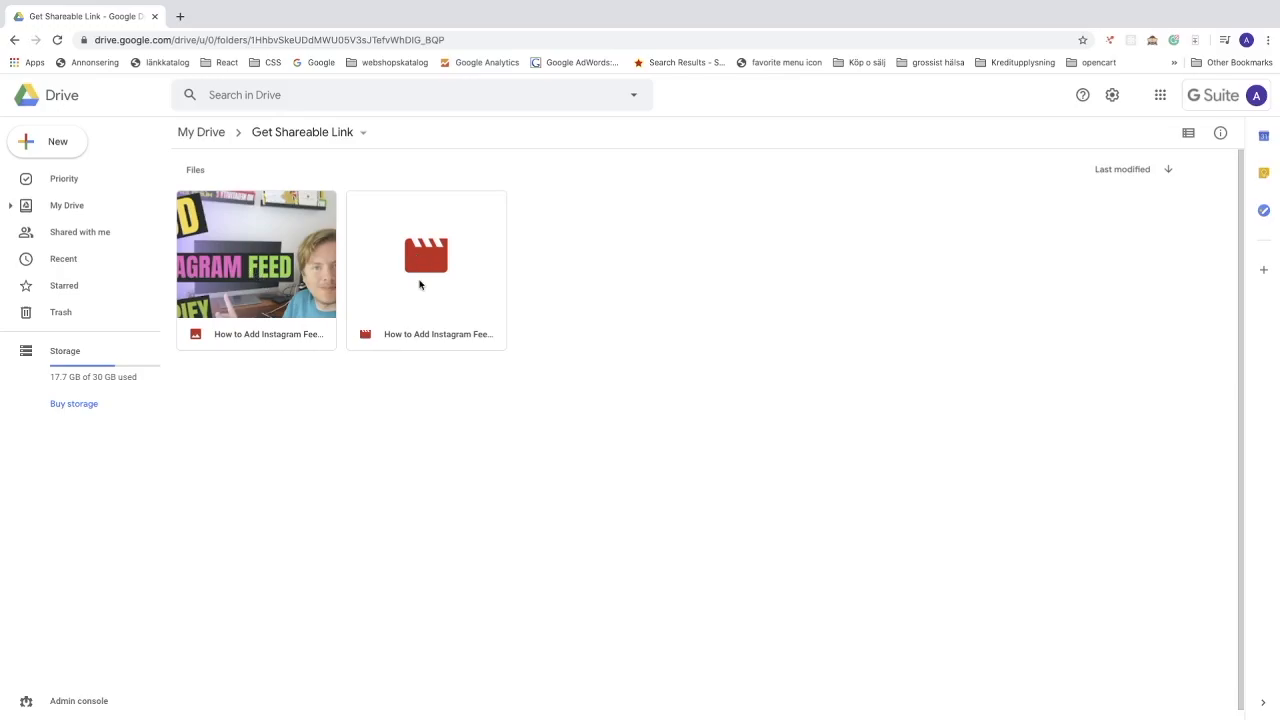
{"action": "mouse_move", "coordinate": [472, 430]}
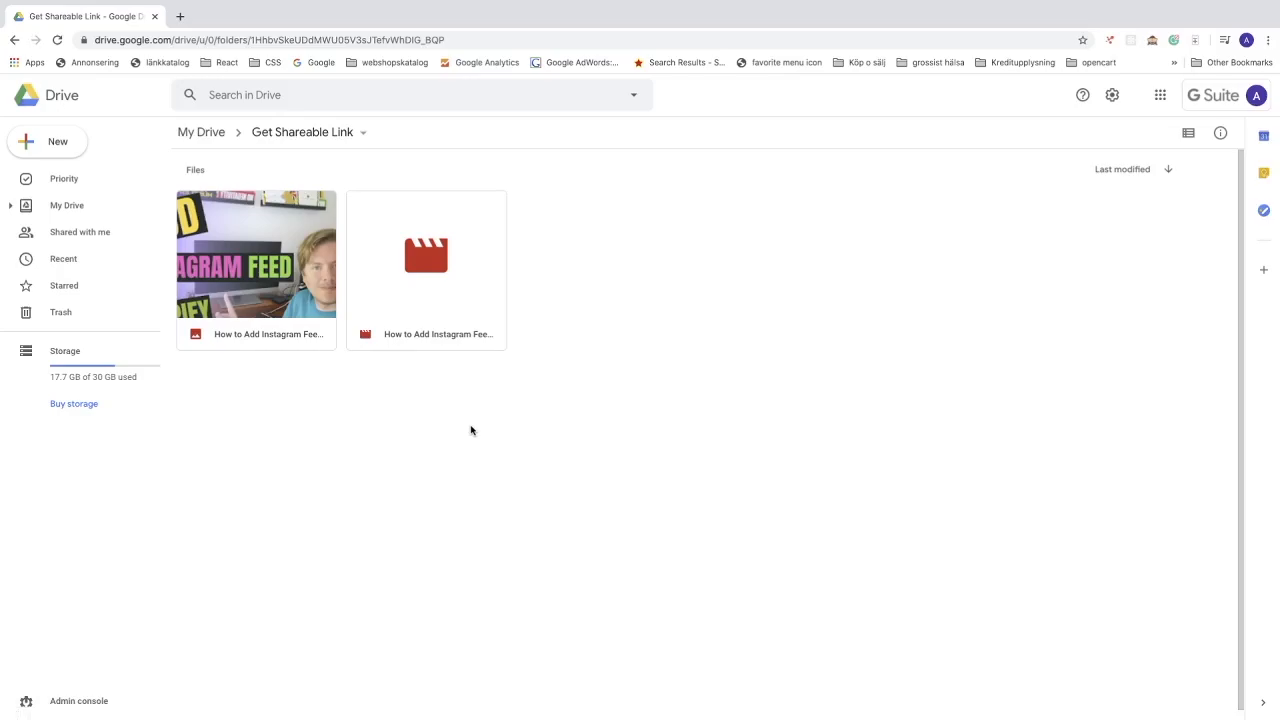
{"action": "mouse_move", "coordinate": [408, 704]}
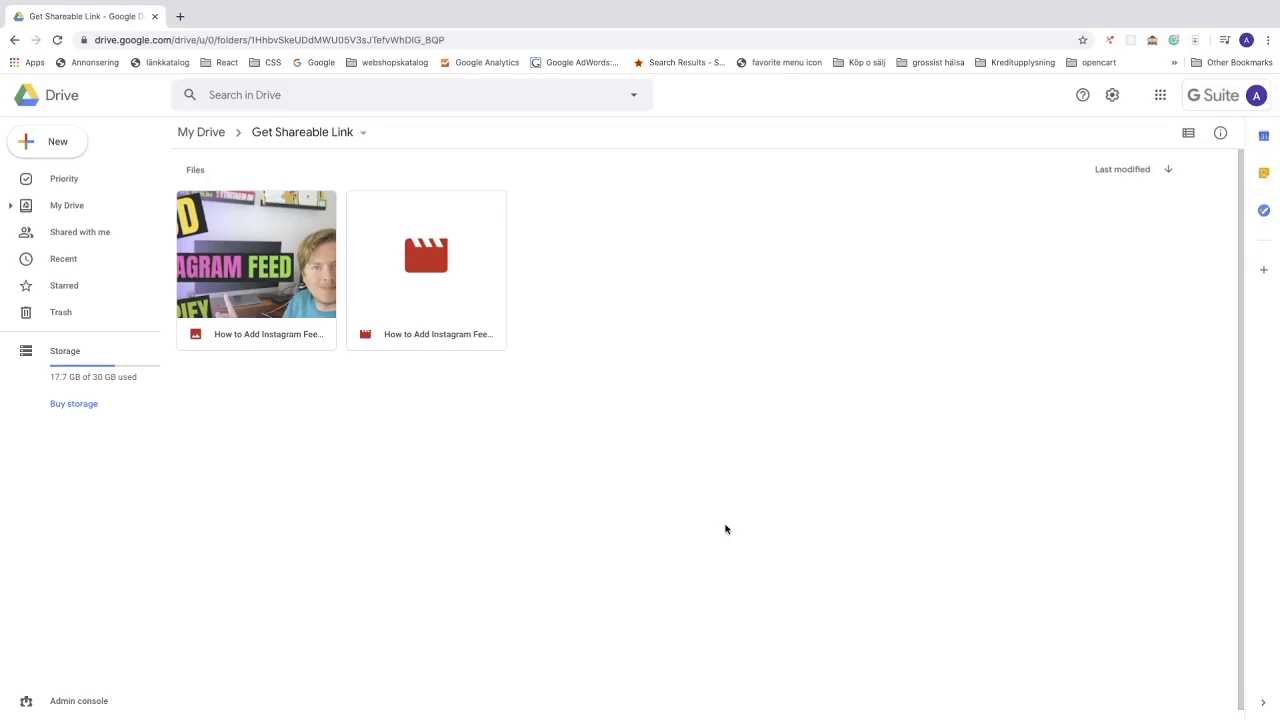
{"action": "mouse_move", "coordinate": [382, 212]}
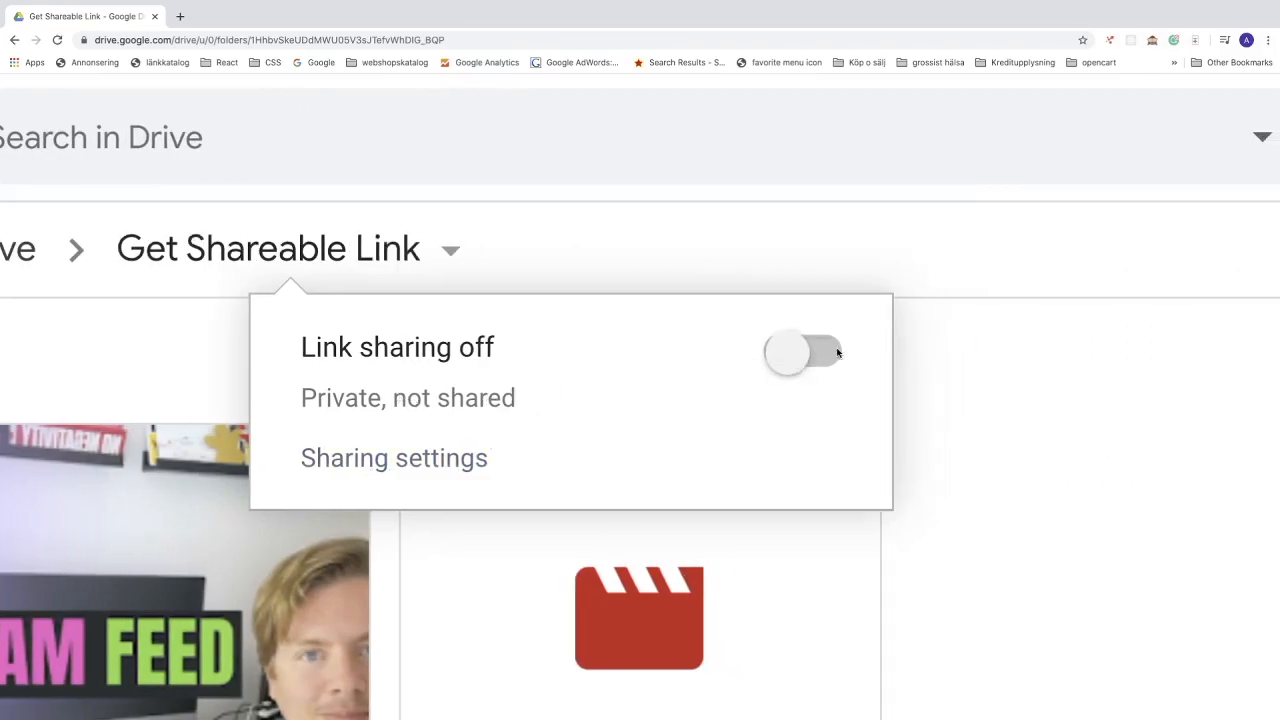
Switch on link sharing for the 'Get Shareable Link' folder from its name dropdown
{"action": "left_click", "coordinate": [804, 352]}
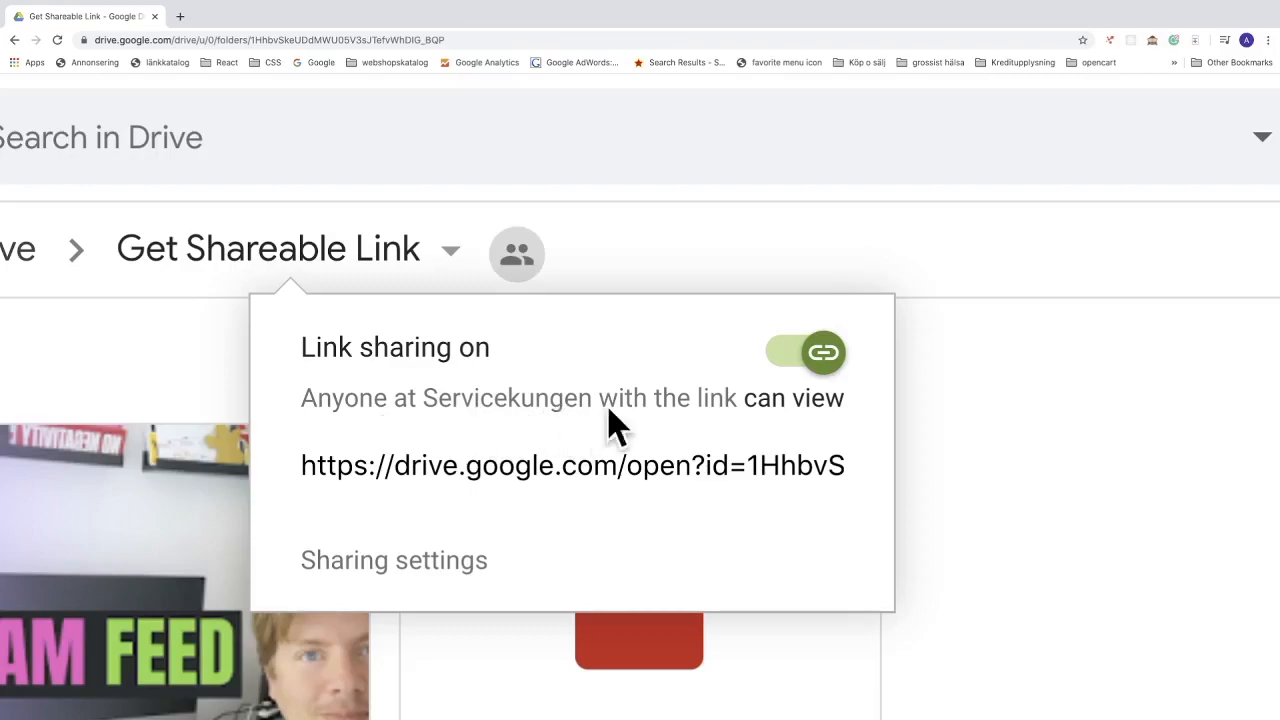
{"action": "mouse_move", "coordinate": [816, 408]}
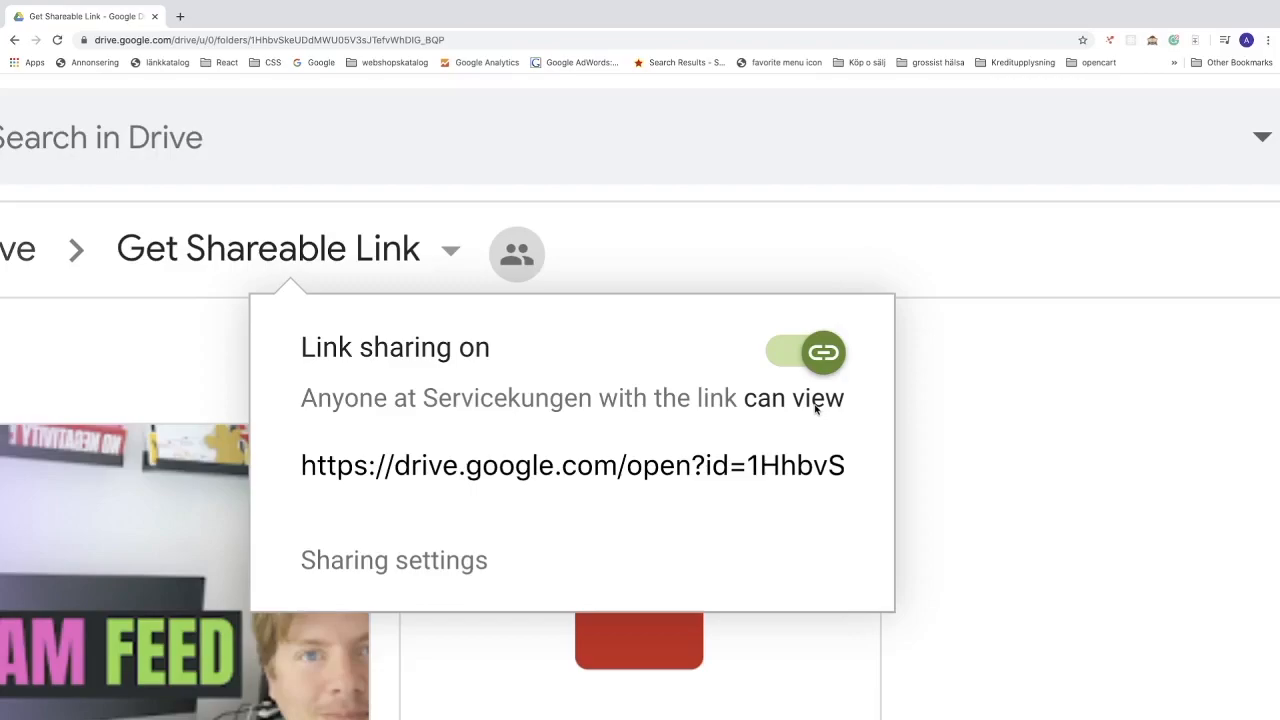
{"action": "mouse_move", "coordinate": [516, 428]}
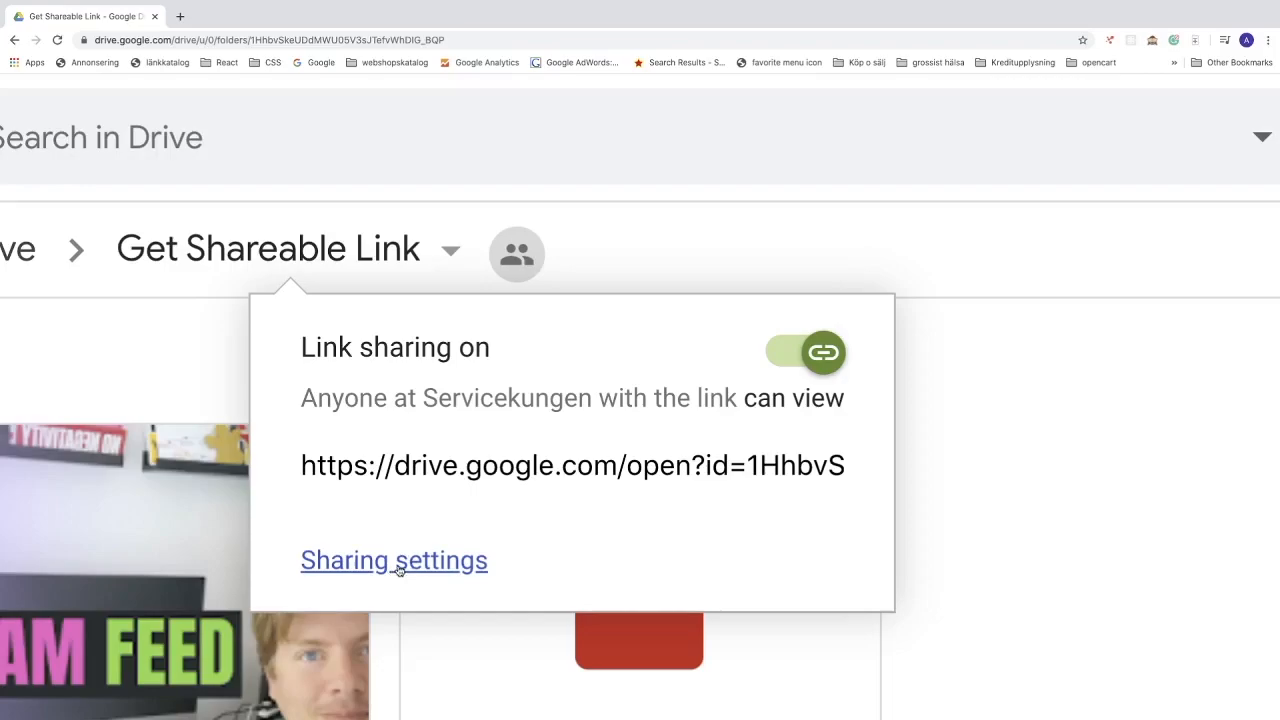
Bring up the folder's full Share with others settings showing its link
{"action": "left_click", "coordinate": [394, 560]}
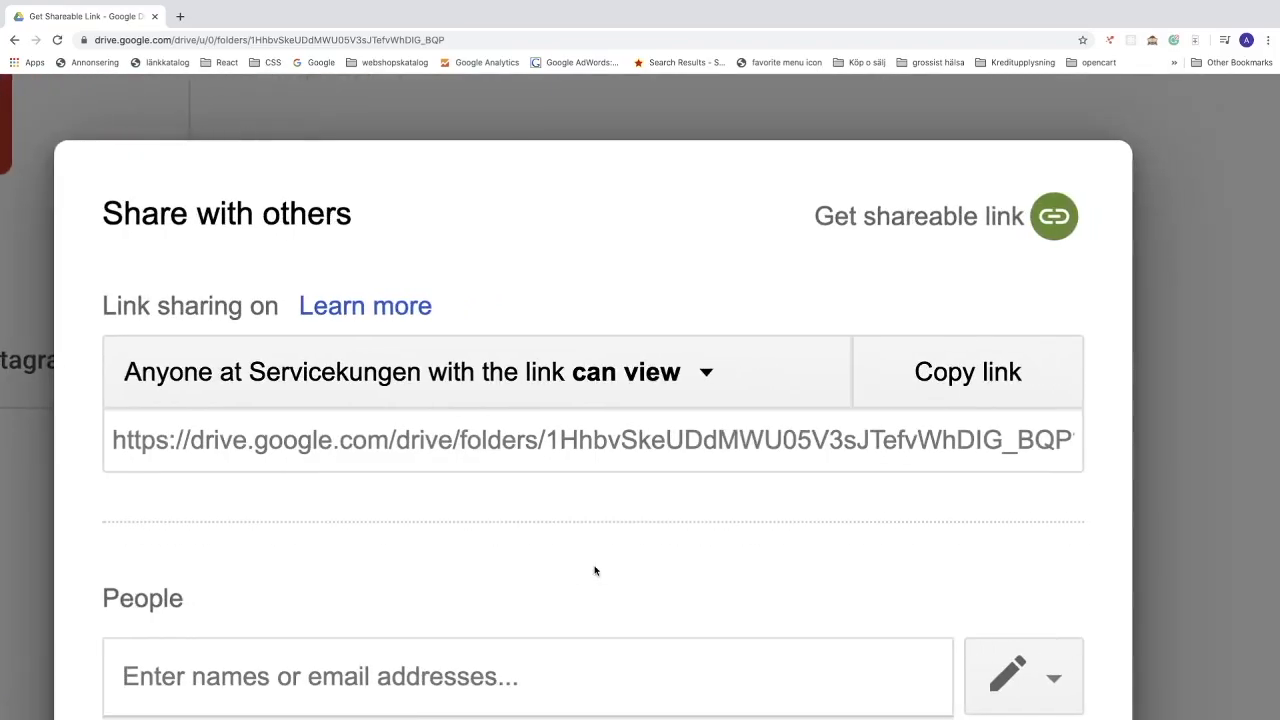
{"action": "mouse_move", "coordinate": [228, 262]}
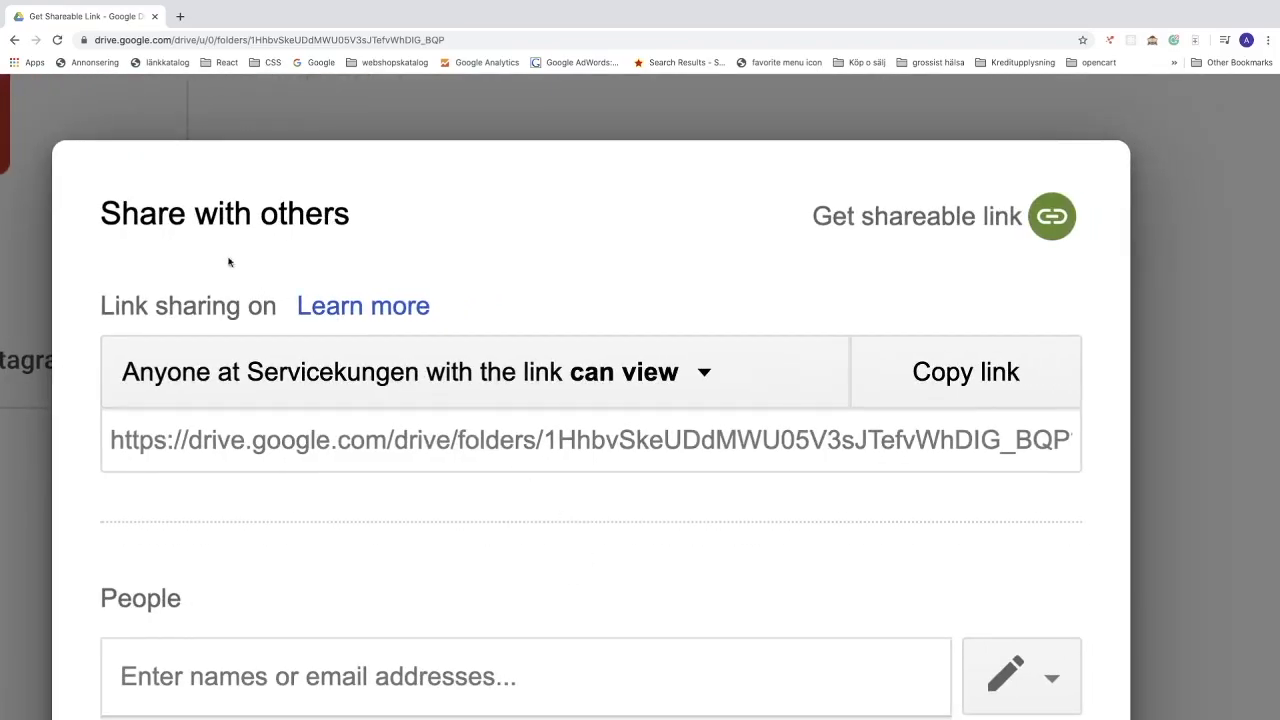
{"action": "mouse_move", "coordinate": [458, 262]}
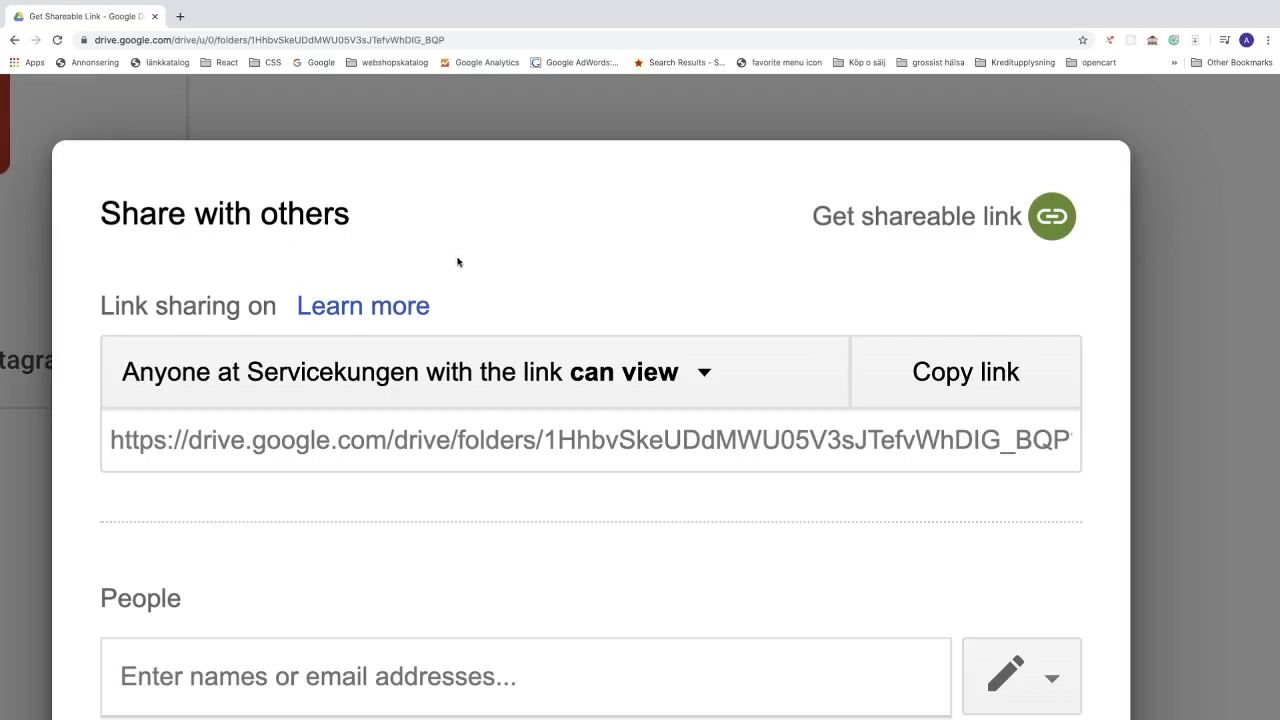
{"action": "mouse_move", "coordinate": [700, 376]}
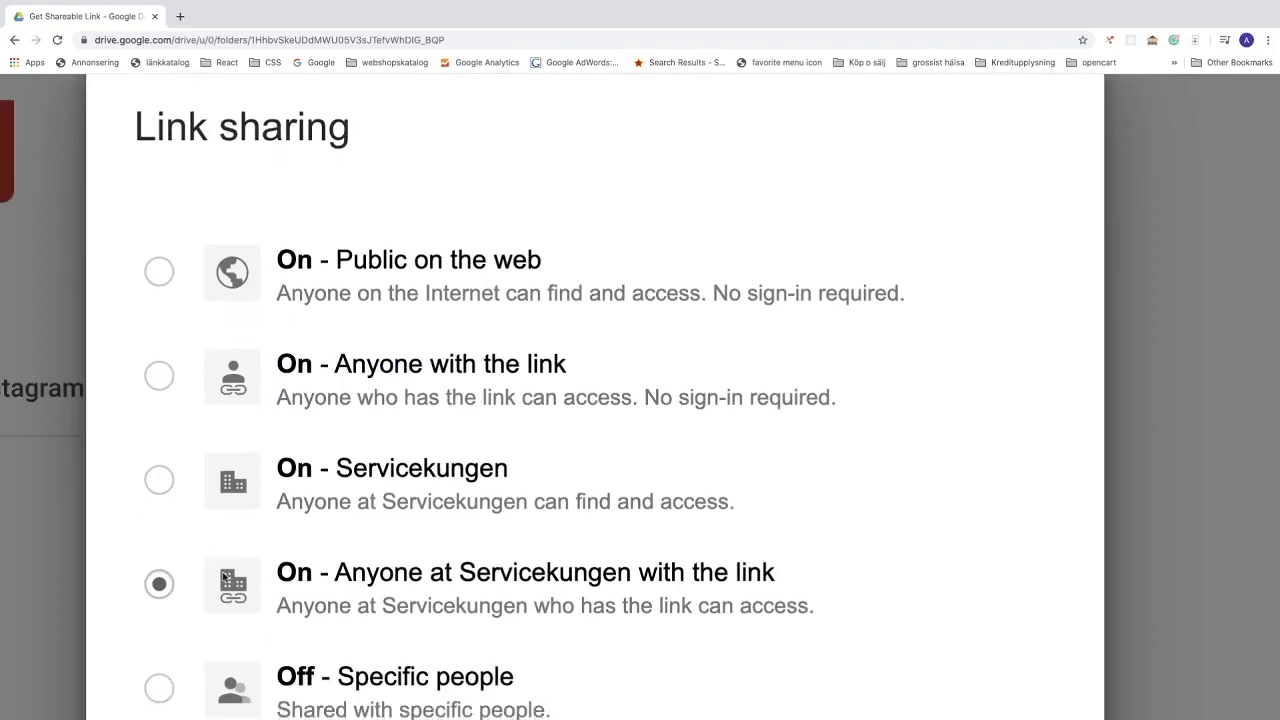
Set link sharing to 'On - Anyone with the link', viewable without sign-in
{"action": "scroll", "scroll_direction": "down", "scroll_amount": 3}
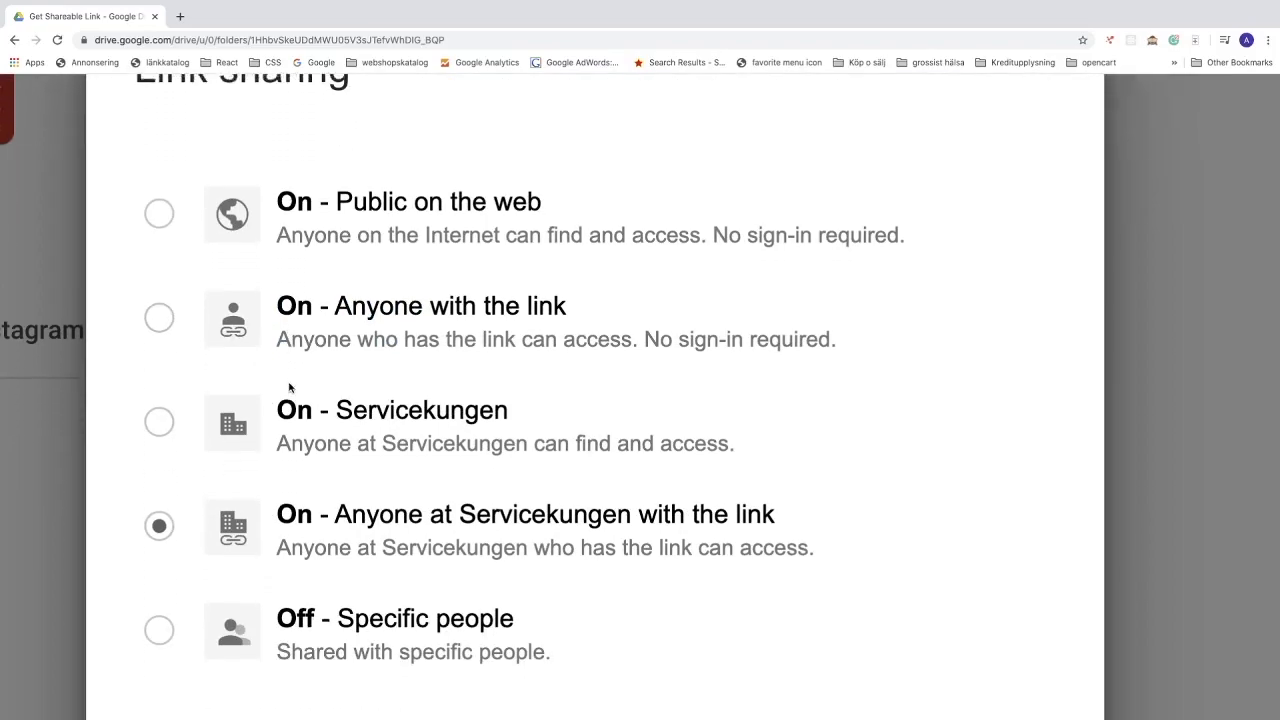
{"action": "scroll", "scroll_direction": "down", "scroll_amount": 3}
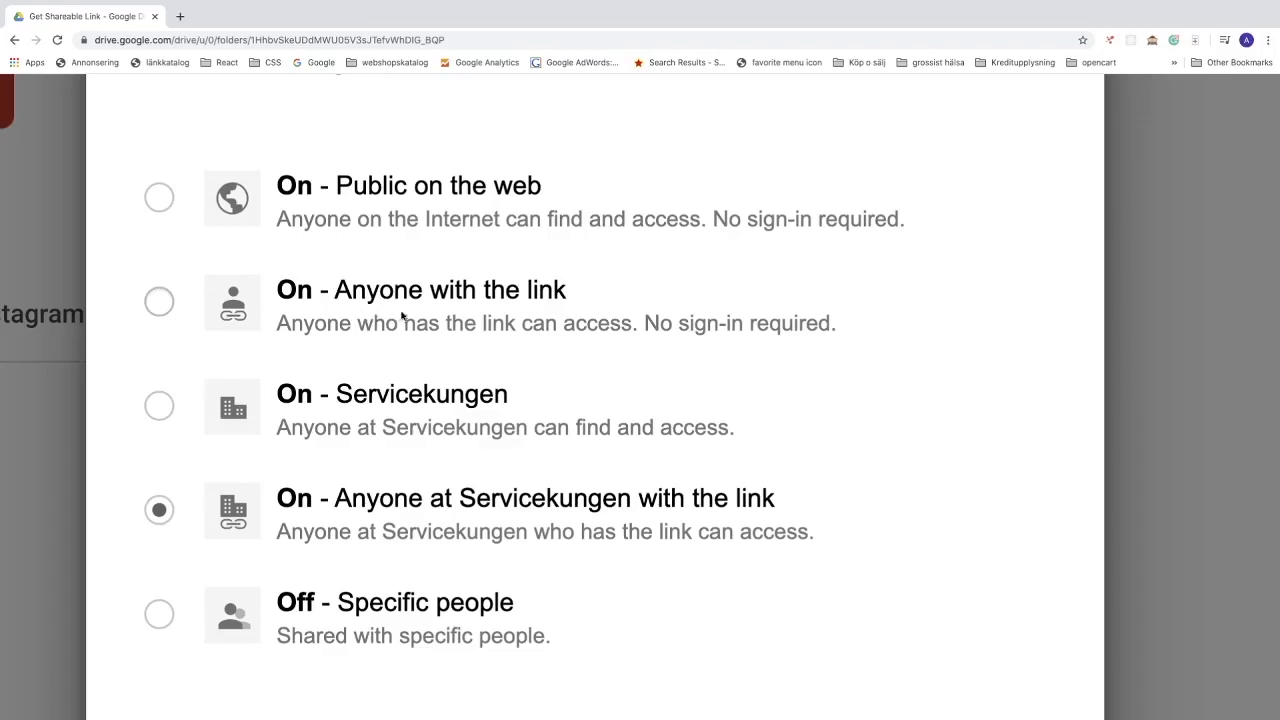
{"action": "mouse_move", "coordinate": [342, 352]}
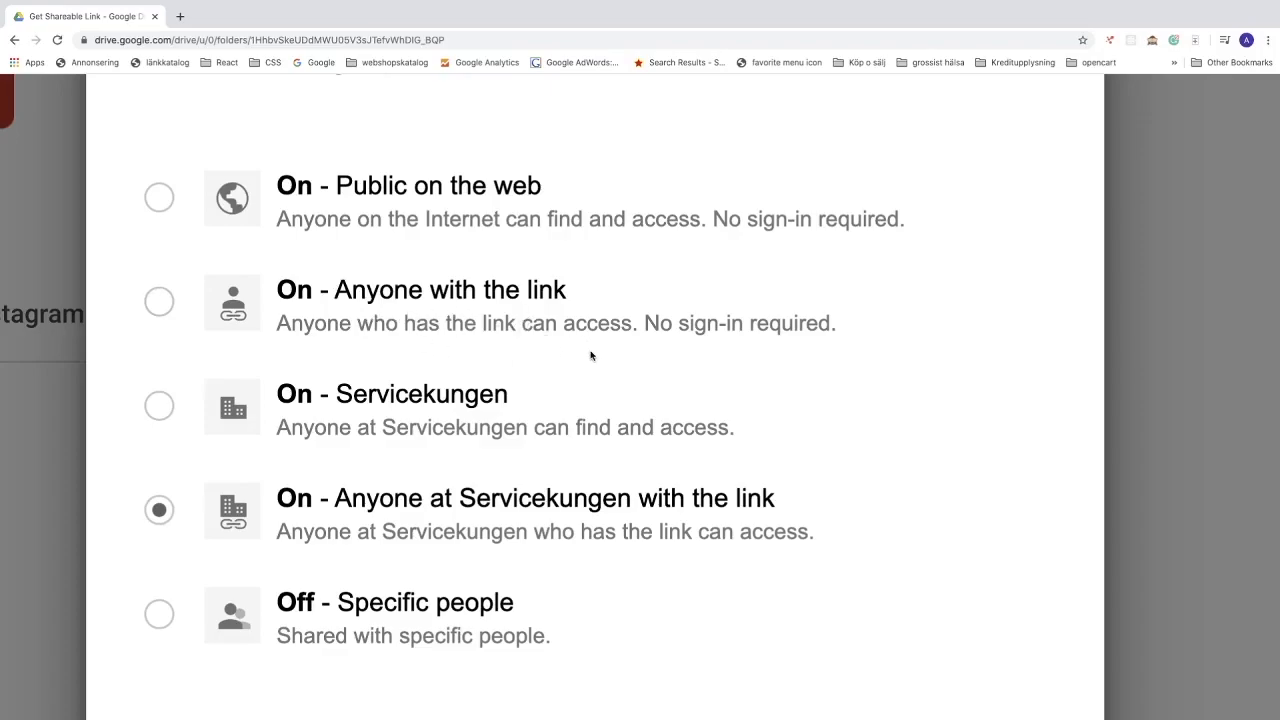
{"action": "mouse_move", "coordinate": [756, 346]}
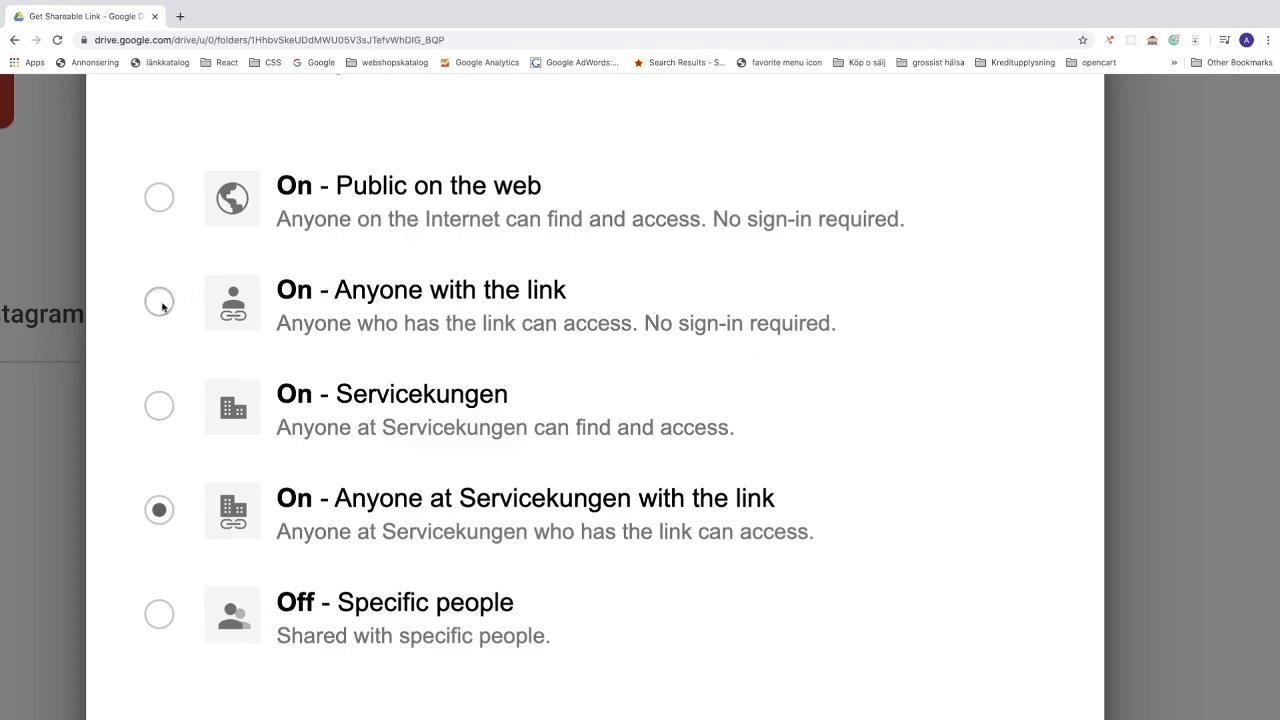
{"action": "left_click", "coordinate": [160, 302]}
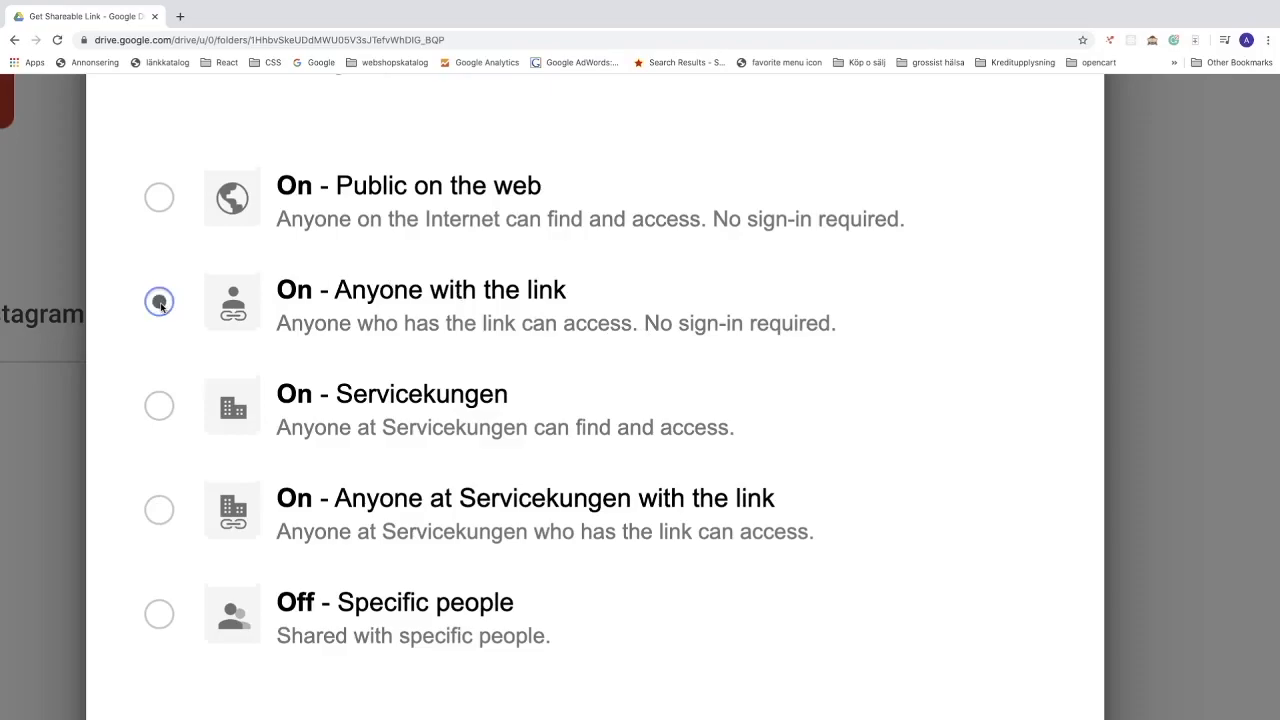
{"action": "left_click", "coordinate": [158, 302]}
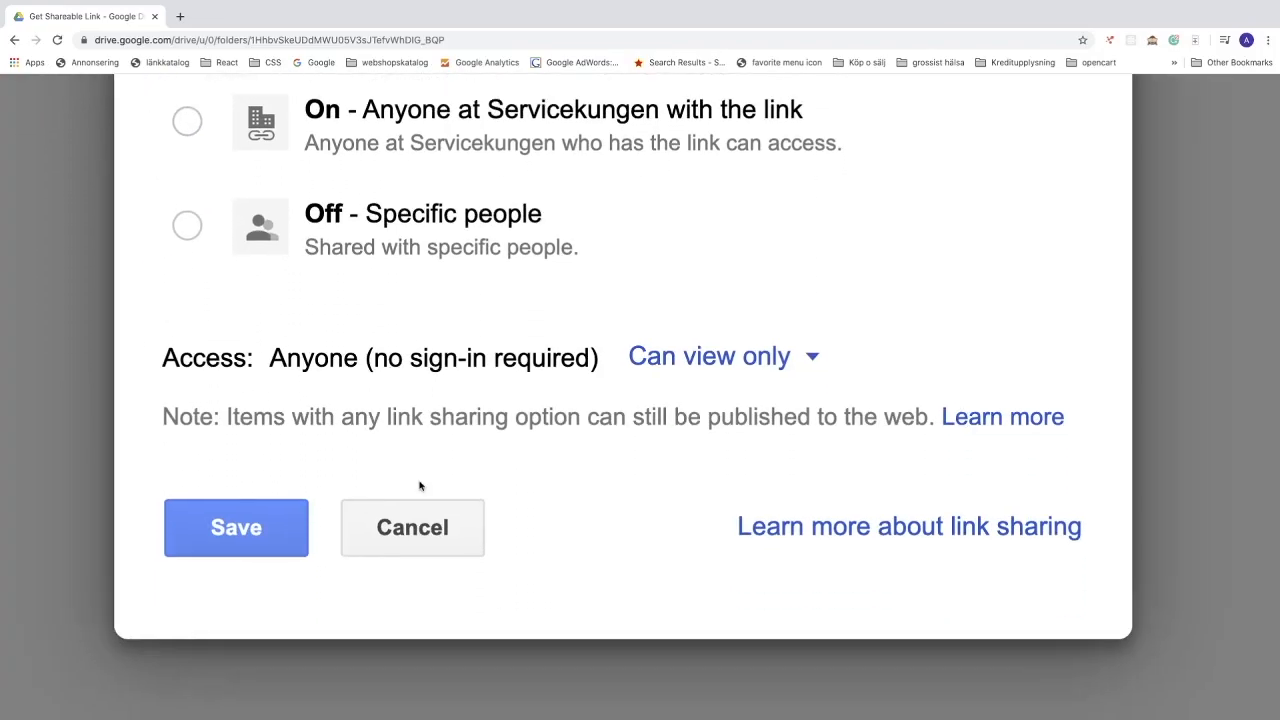
{"action": "mouse_move", "coordinate": [248, 376]}
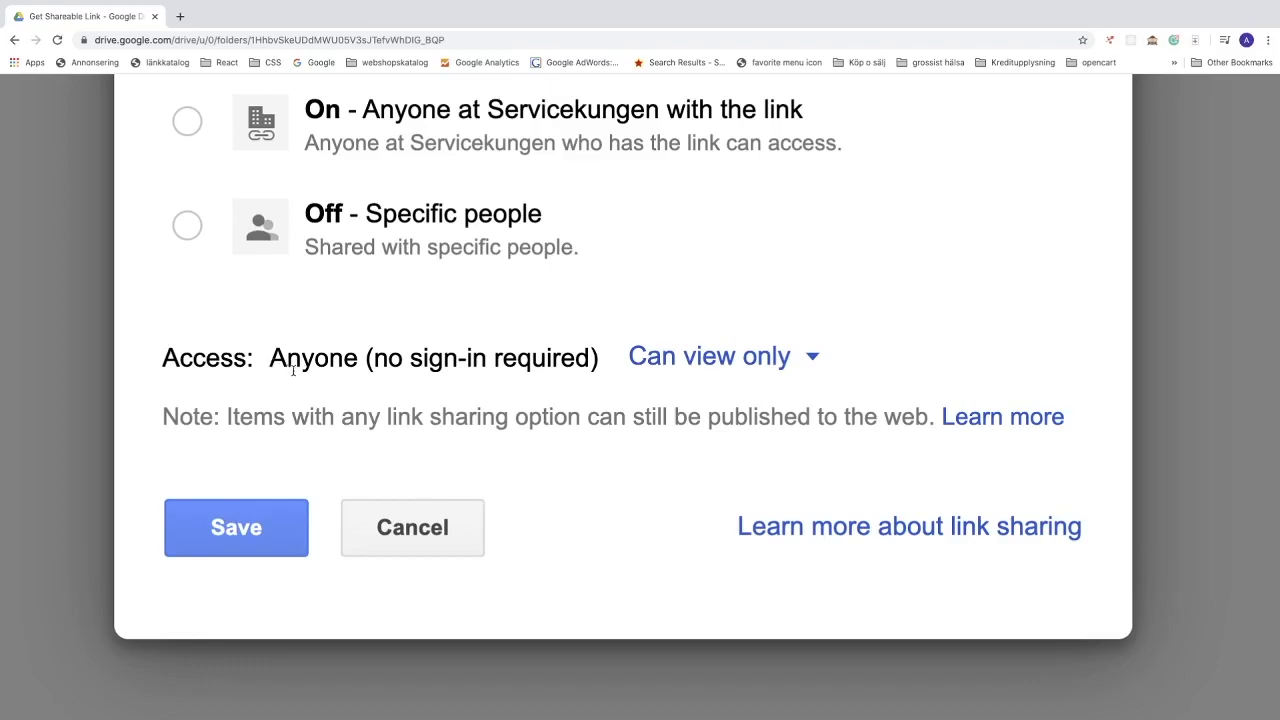
{"action": "mouse_move", "coordinate": [504, 376]}
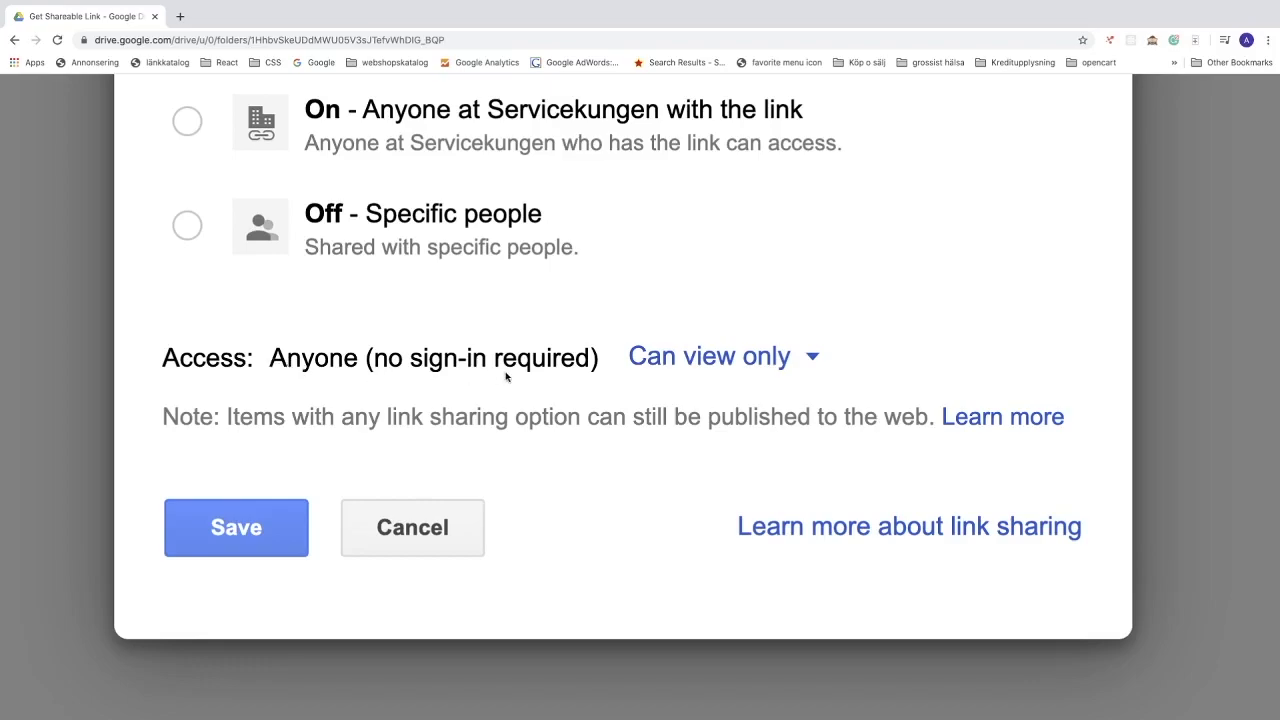
Keep the link access level at 'Can view only' in the Access dropdown
{"action": "left_click", "coordinate": [722, 356]}
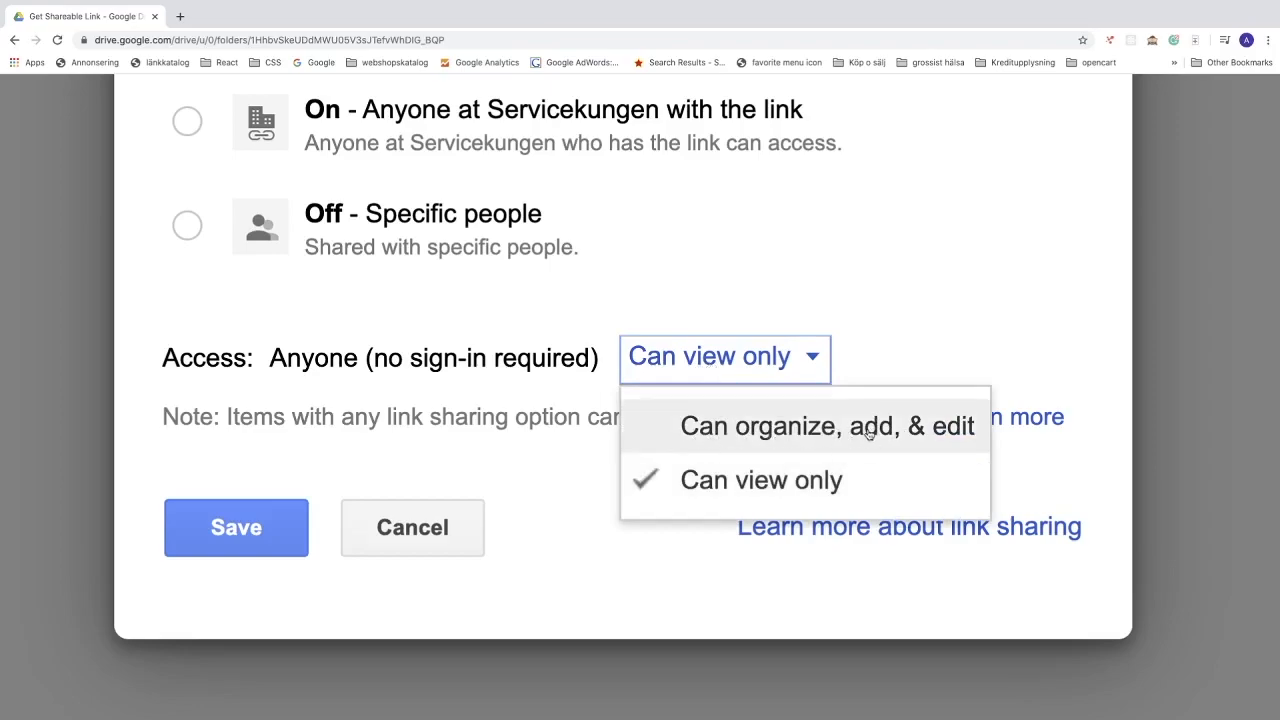
{"action": "mouse_move", "coordinate": [940, 432]}
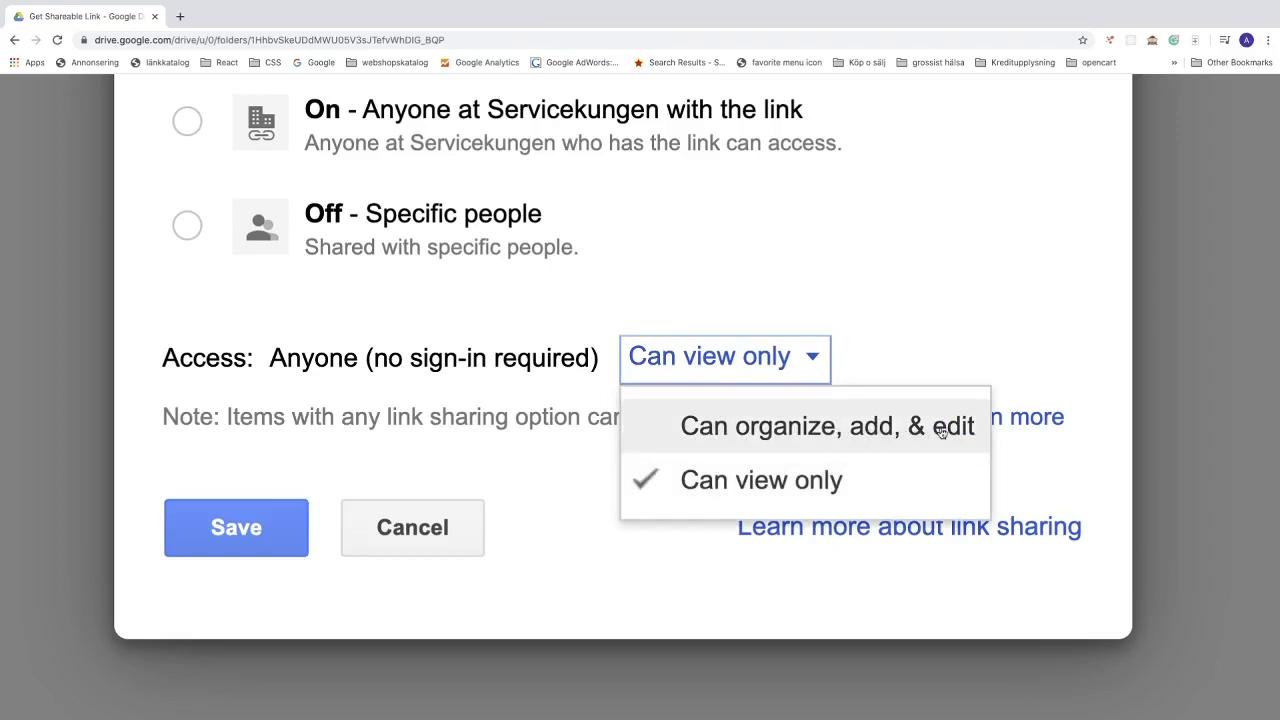
{"action": "mouse_move", "coordinate": [760, 480]}
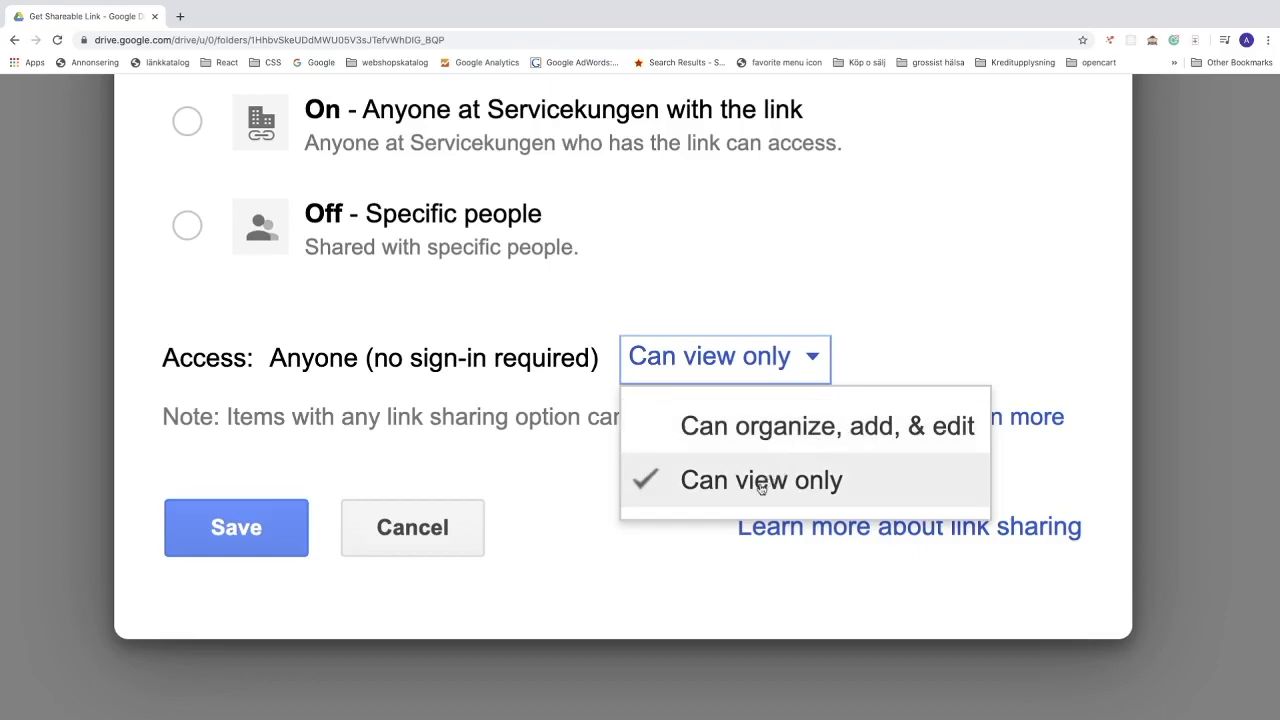
{"action": "left_click", "coordinate": [760, 480]}
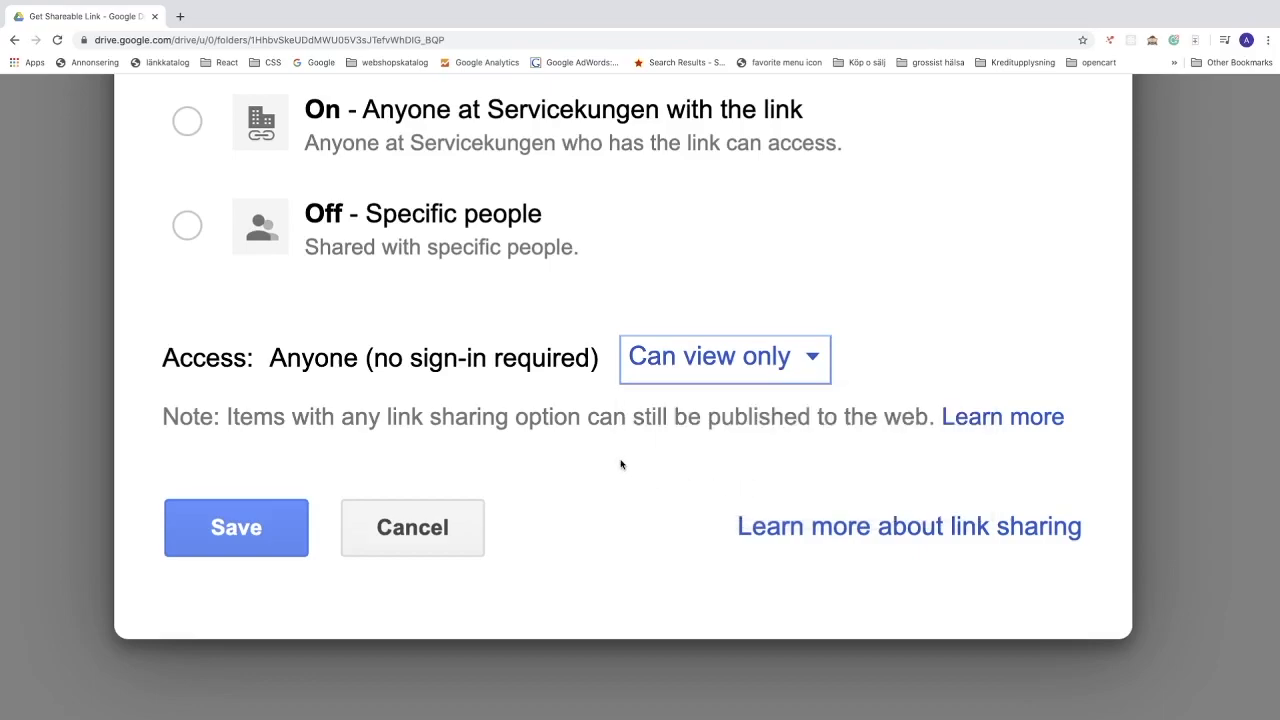
{"action": "mouse_move", "coordinate": [260, 436]}
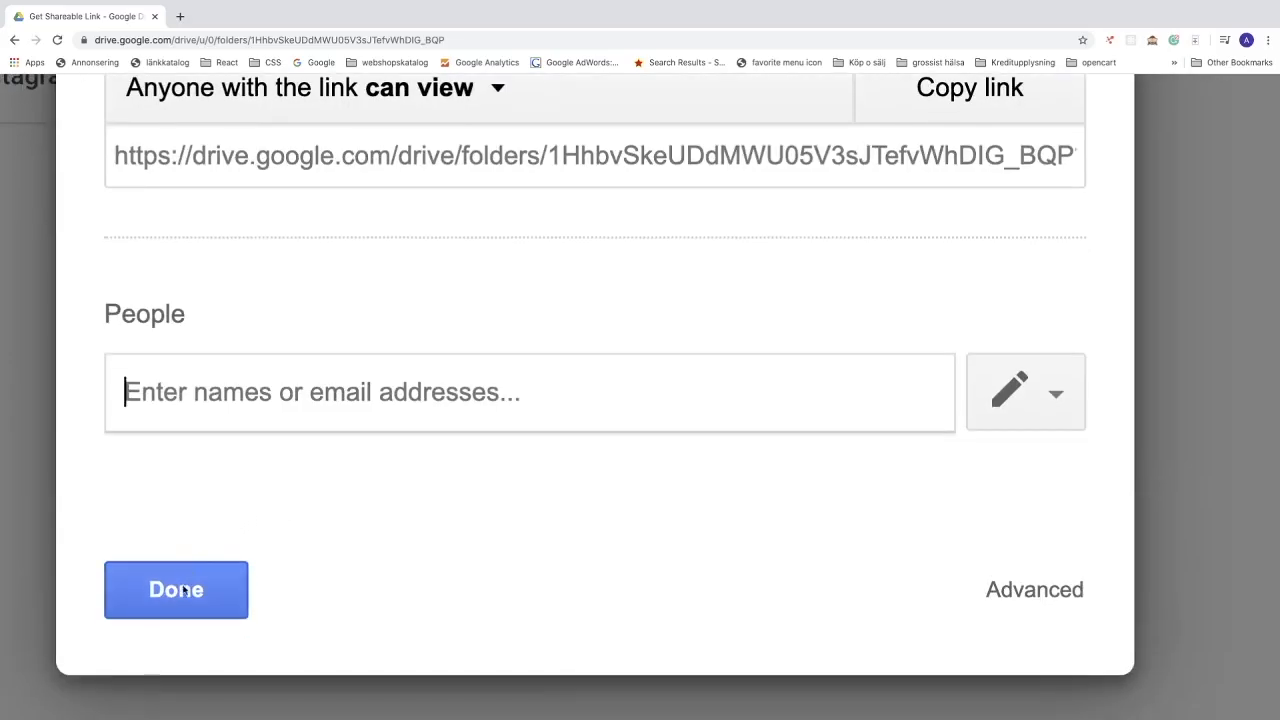
Save the sharing settings with Done and load the folder's link in a new tab
{"action": "left_click", "coordinate": [176, 588]}
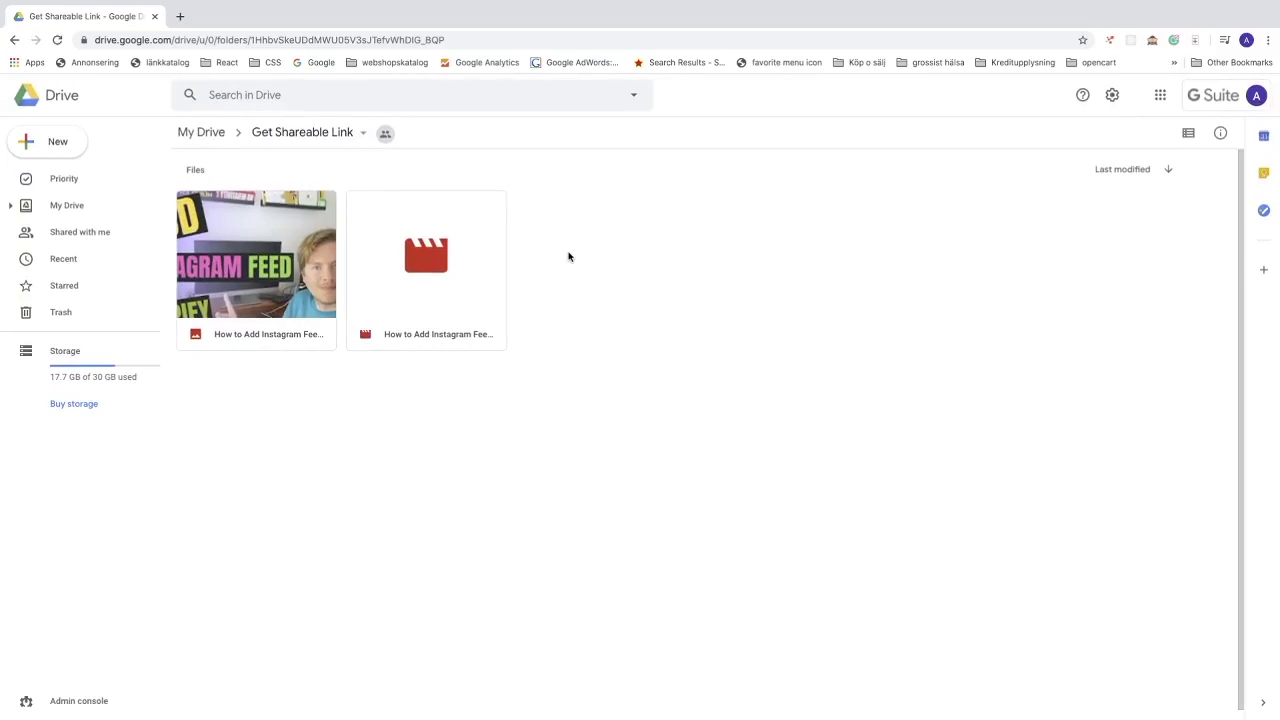
{"action": "mouse_move", "coordinate": [378, 200]}
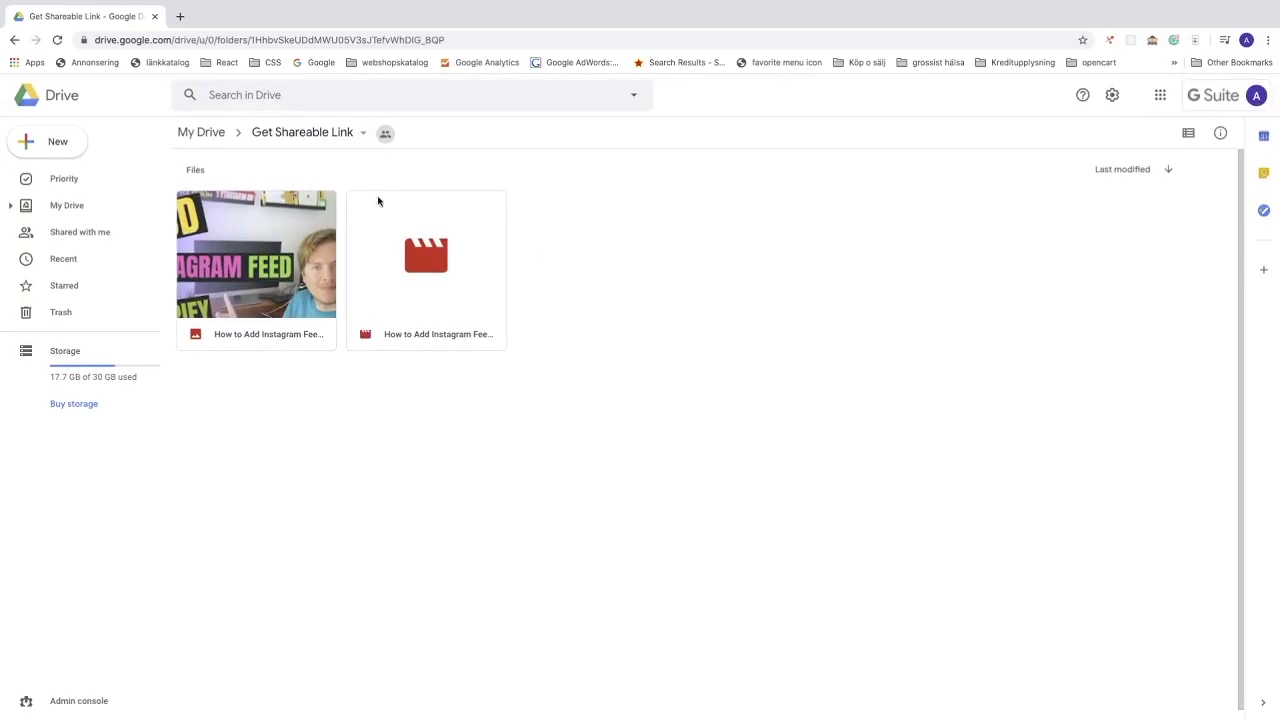
{"action": "key", "text": "ctrl+plus"}
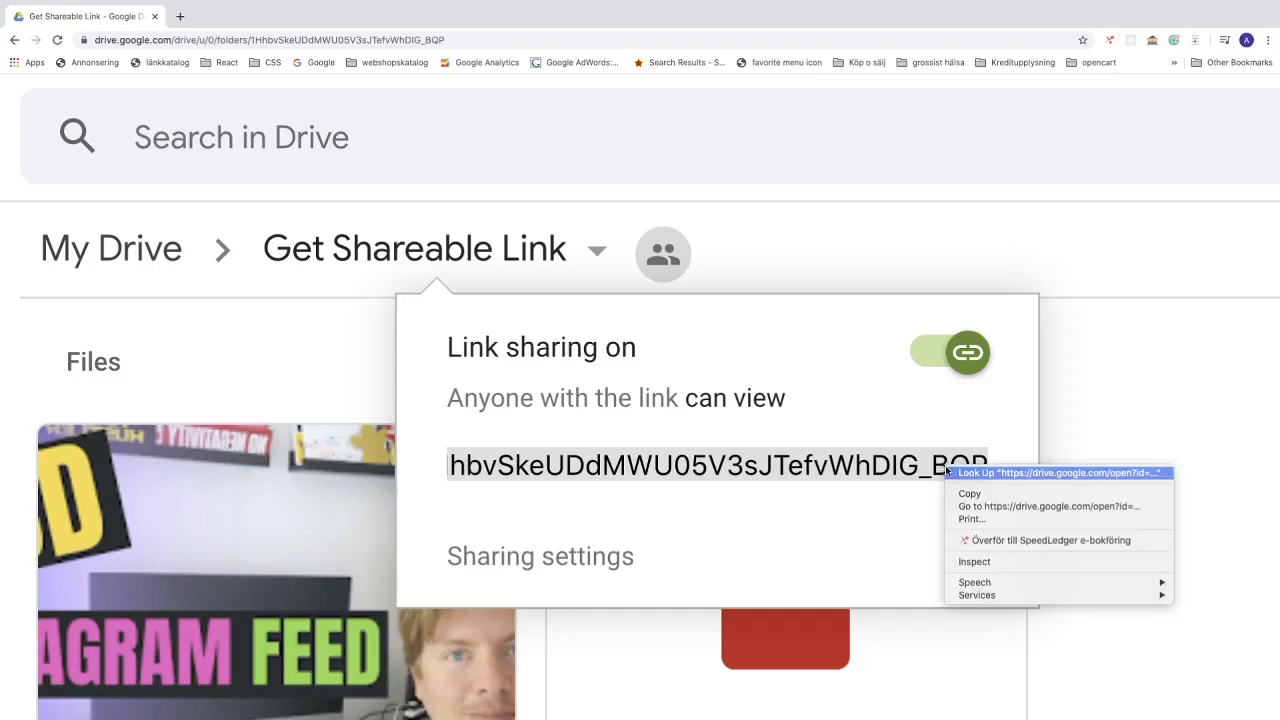
{"action": "left_click", "coordinate": [820, 446]}
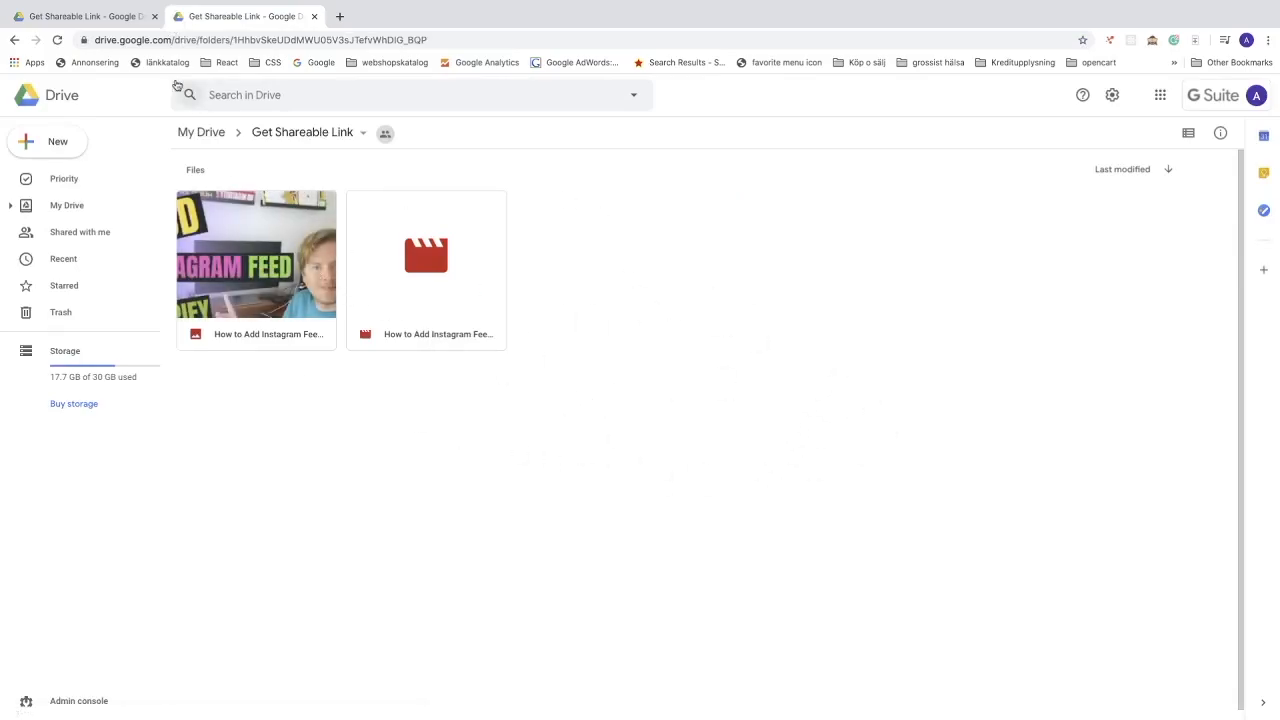
{"action": "left_click", "coordinate": [384, 132]}
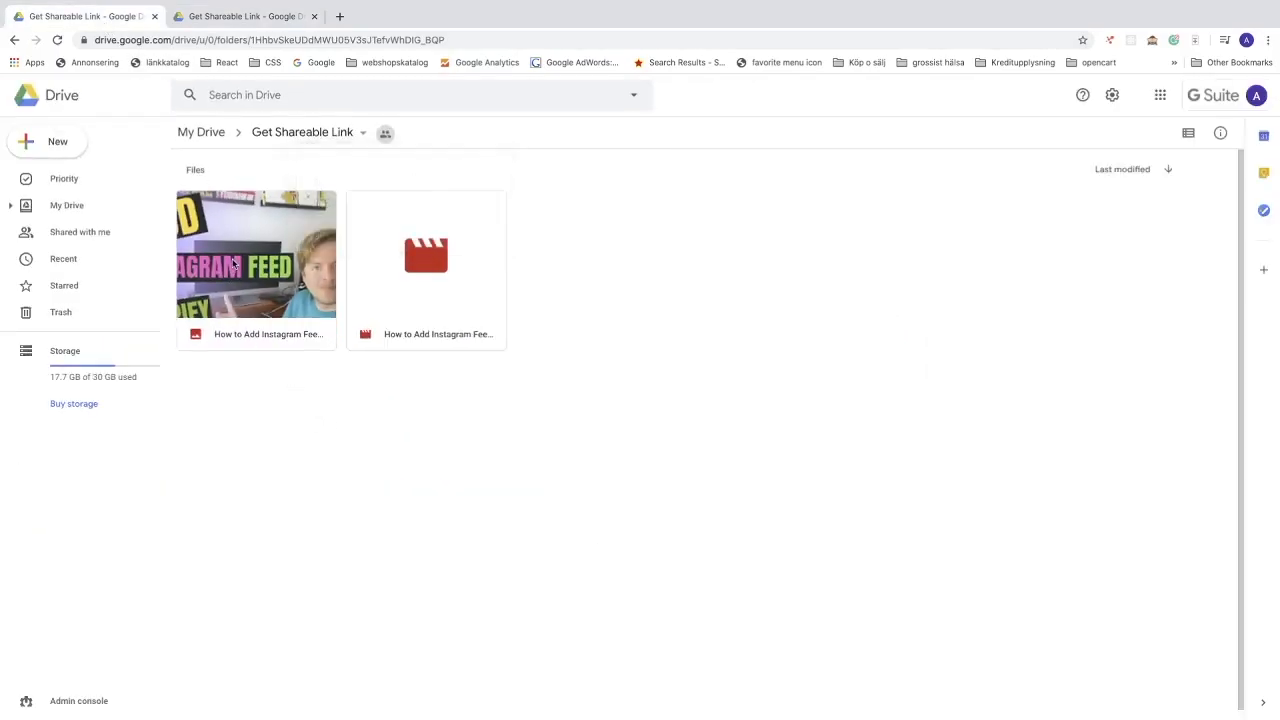
Copy the Instagram feed image's shareable link from its right-click menu
{"action": "right_click", "coordinate": [256, 256]}
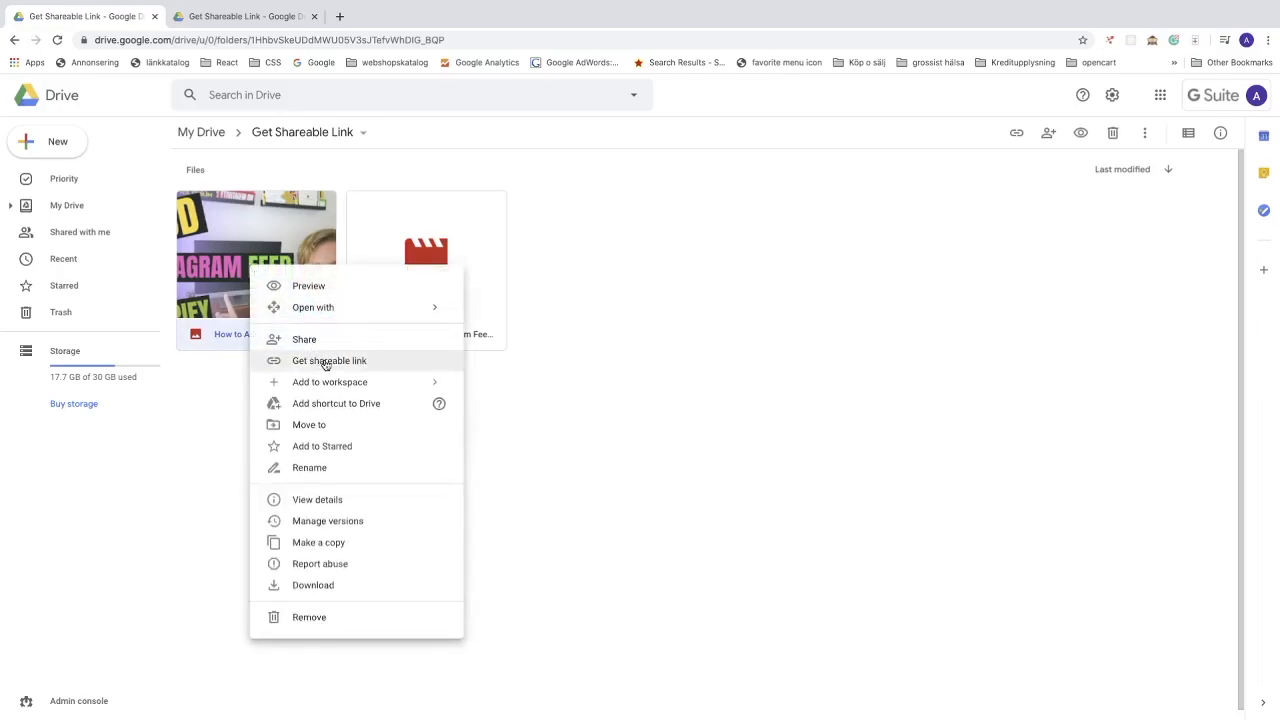
{"action": "left_click", "coordinate": [328, 360]}
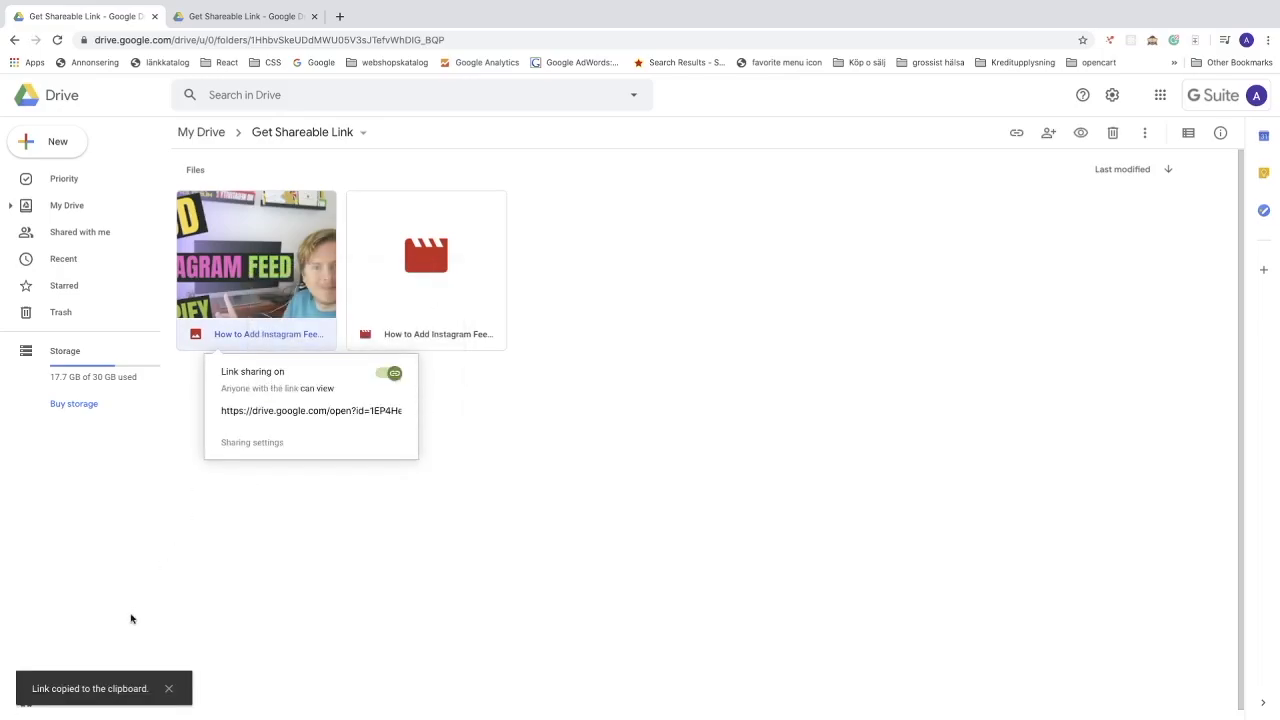
{"action": "mouse_move", "coordinate": [276, 532]}
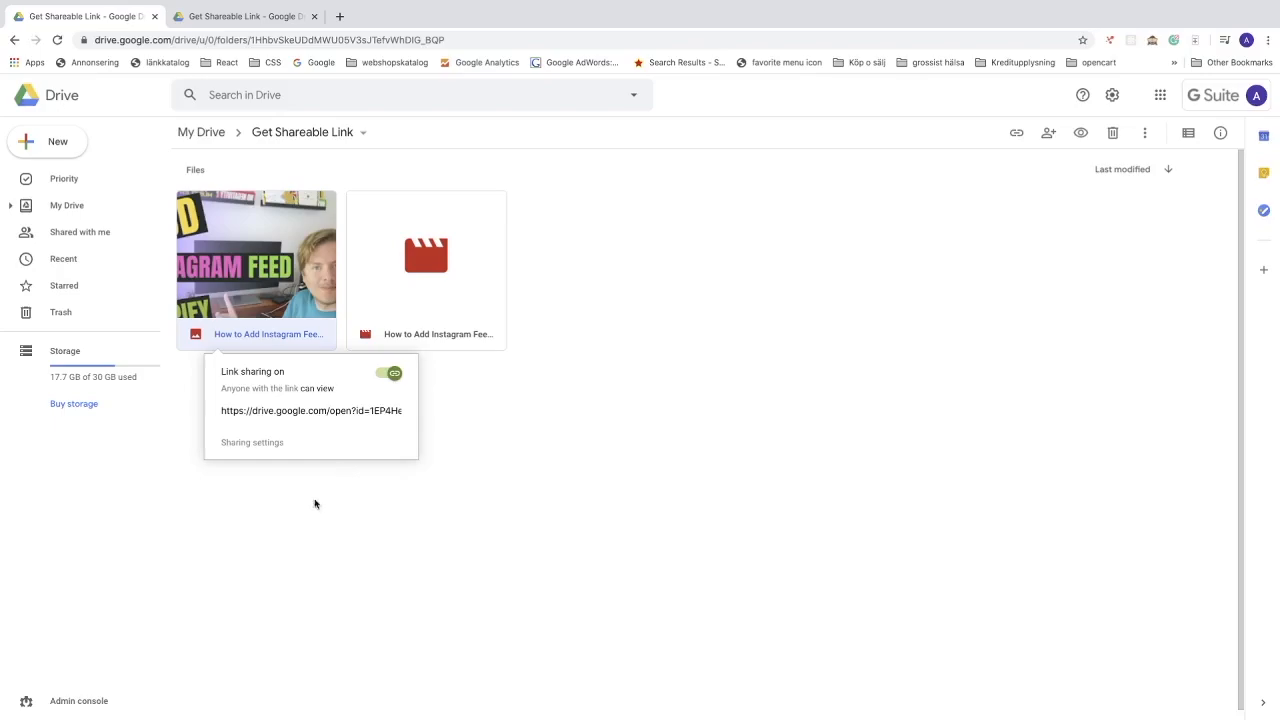
Load the copied image link in a third browser tab
{"action": "left_click", "coordinate": [500, 16]}
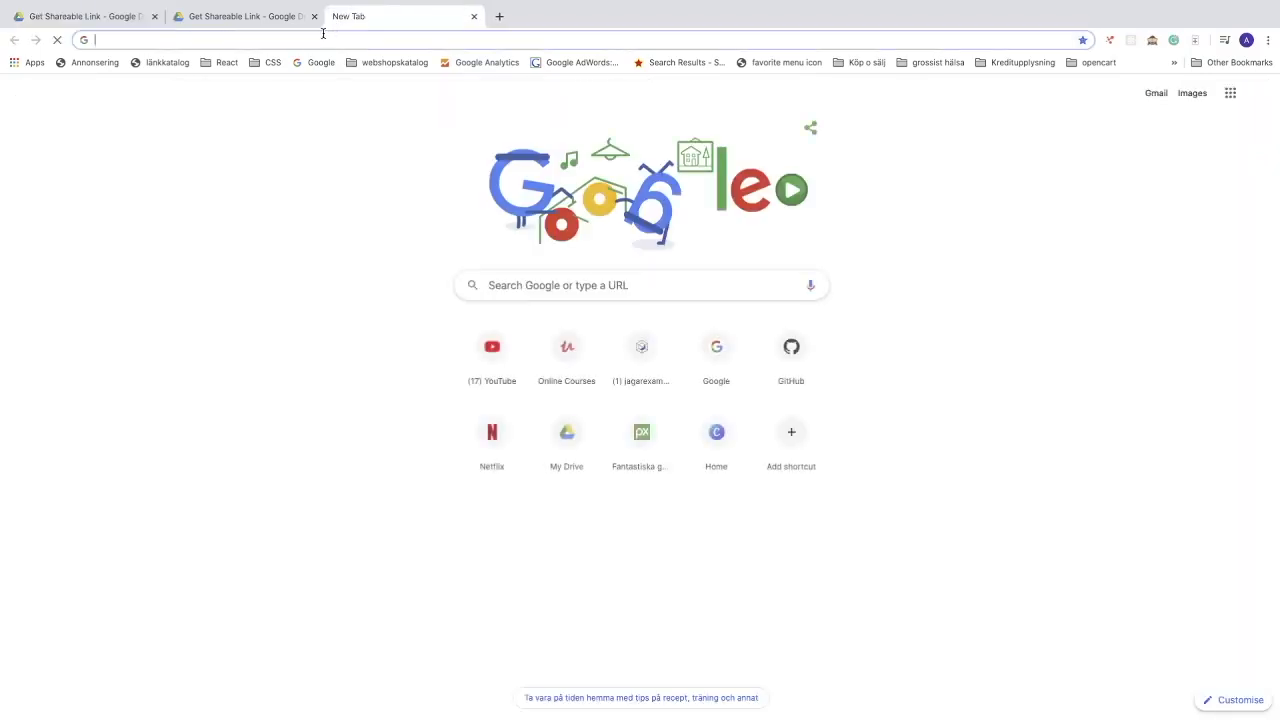
{"action": "type", "text": "https://drive.google.com/open?id=1EP4HeLQx3h76VunJnwh3ODgmVMfKZRVE"}
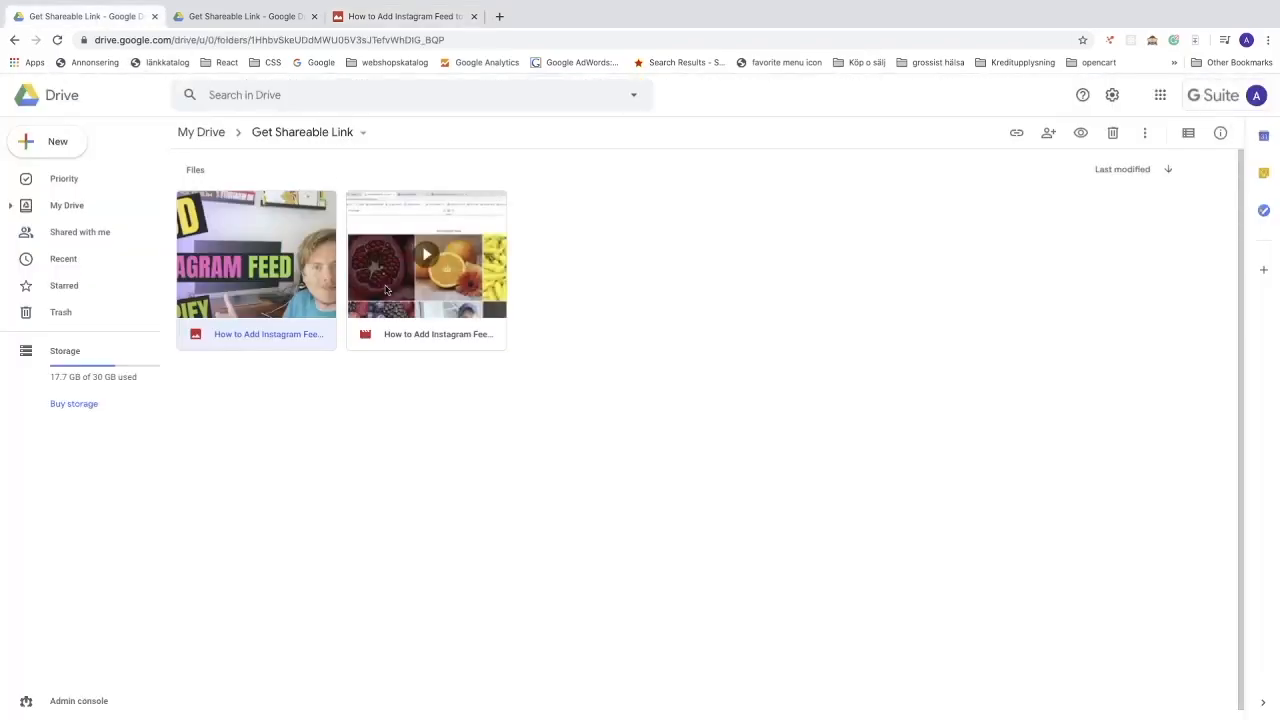
Copy the video's shareable link and paste it into a fourth tab's address bar
{"action": "right_click", "coordinate": [424, 254]}
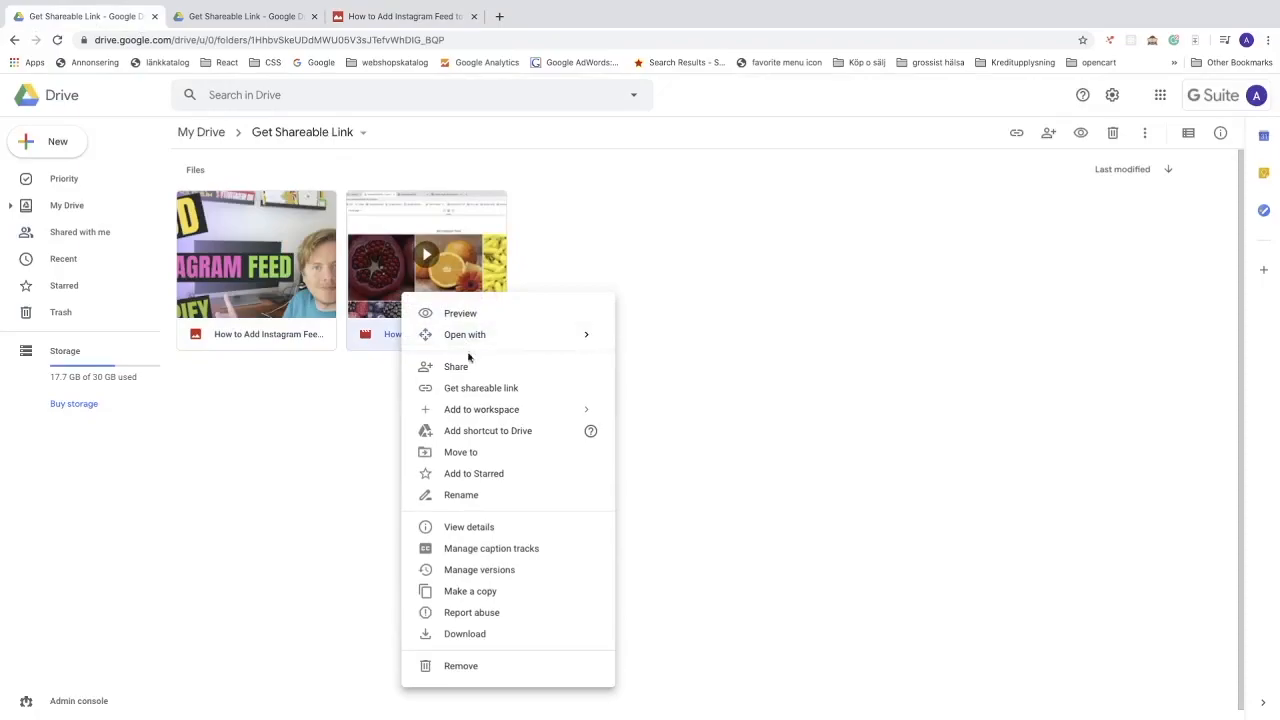
{"action": "left_click", "coordinate": [480, 388]}
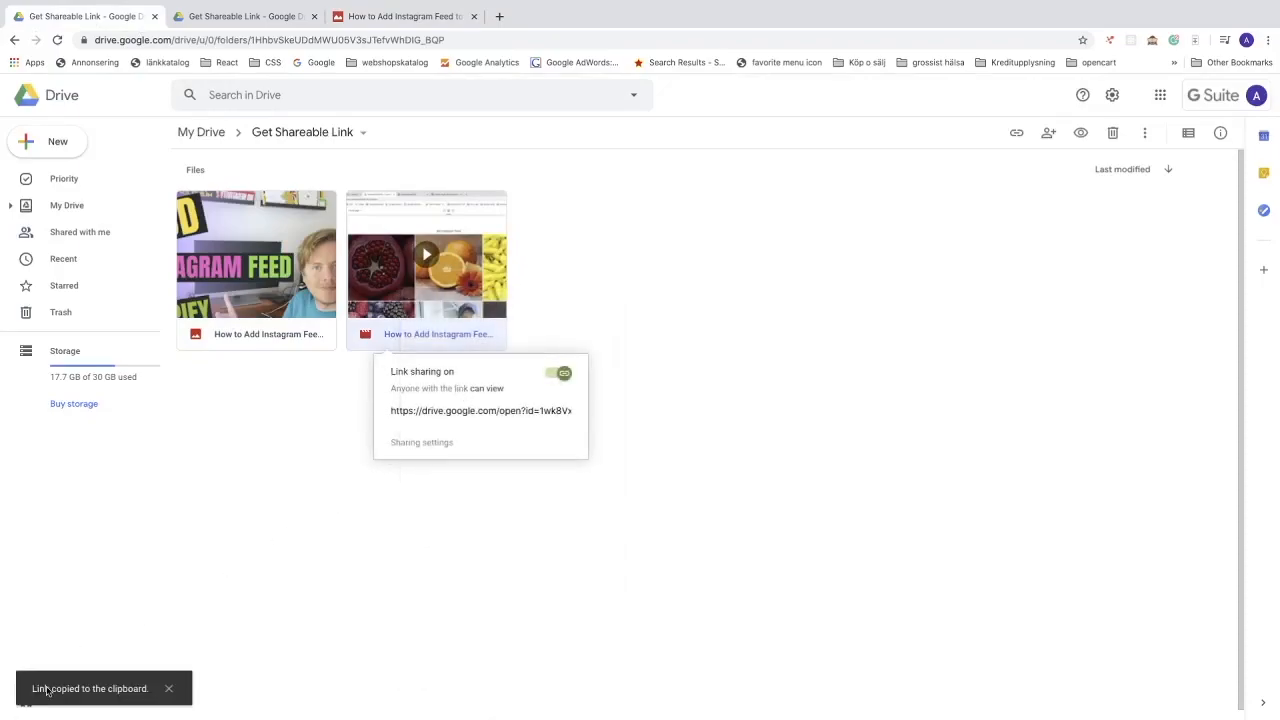
{"action": "left_click", "coordinate": [658, 16]}
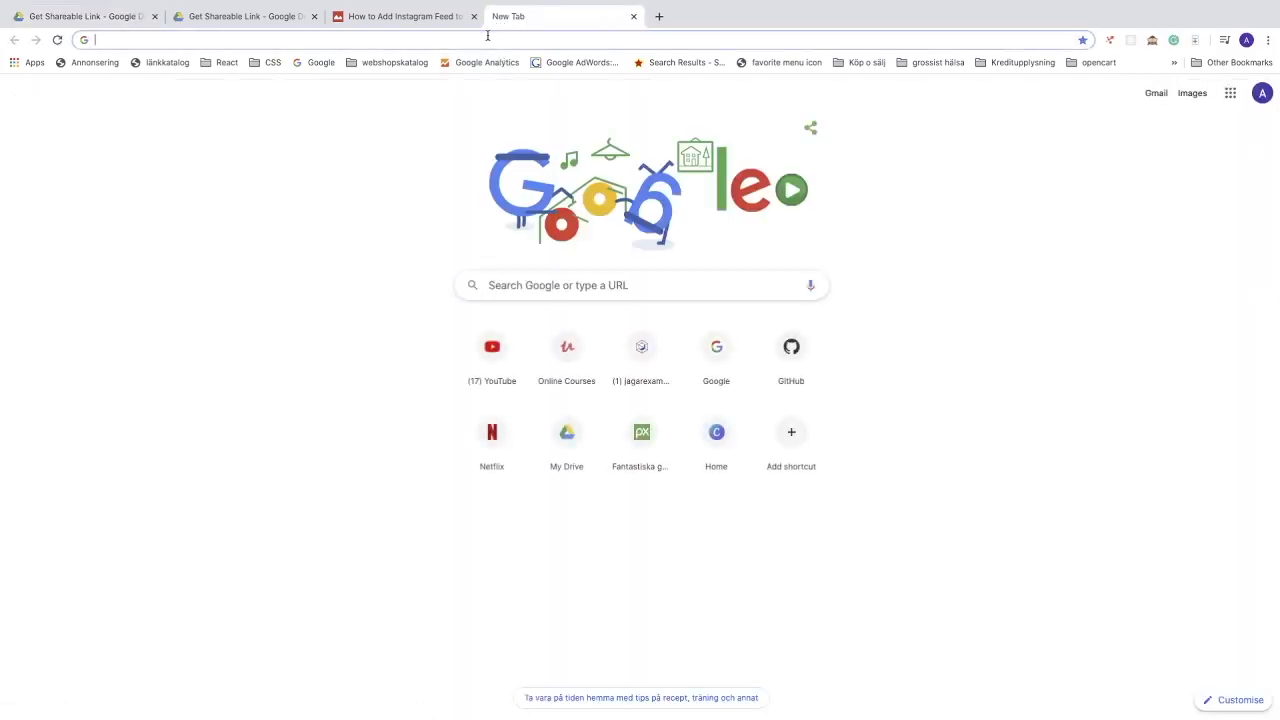
{"action": "type", "text": "https://drive.google.com/open?id=1wk8VxBXK2lgmECDGYuw8Q7vOEYaInMy1"}
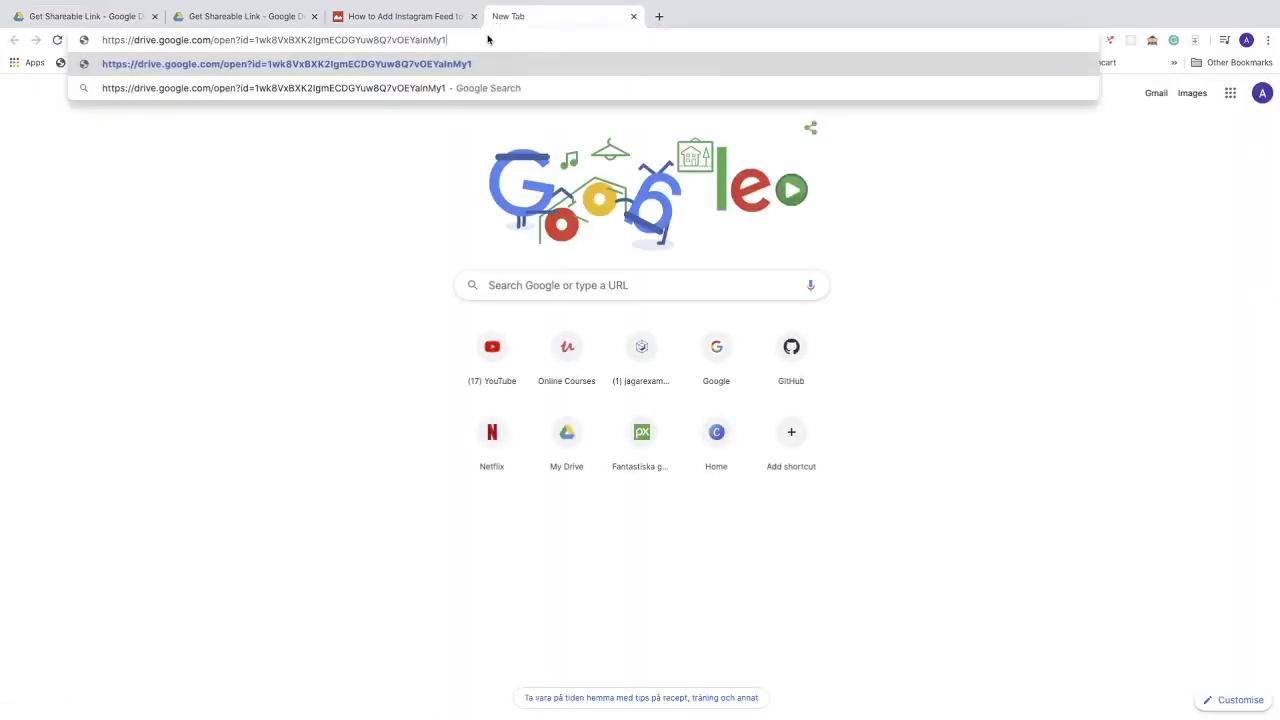